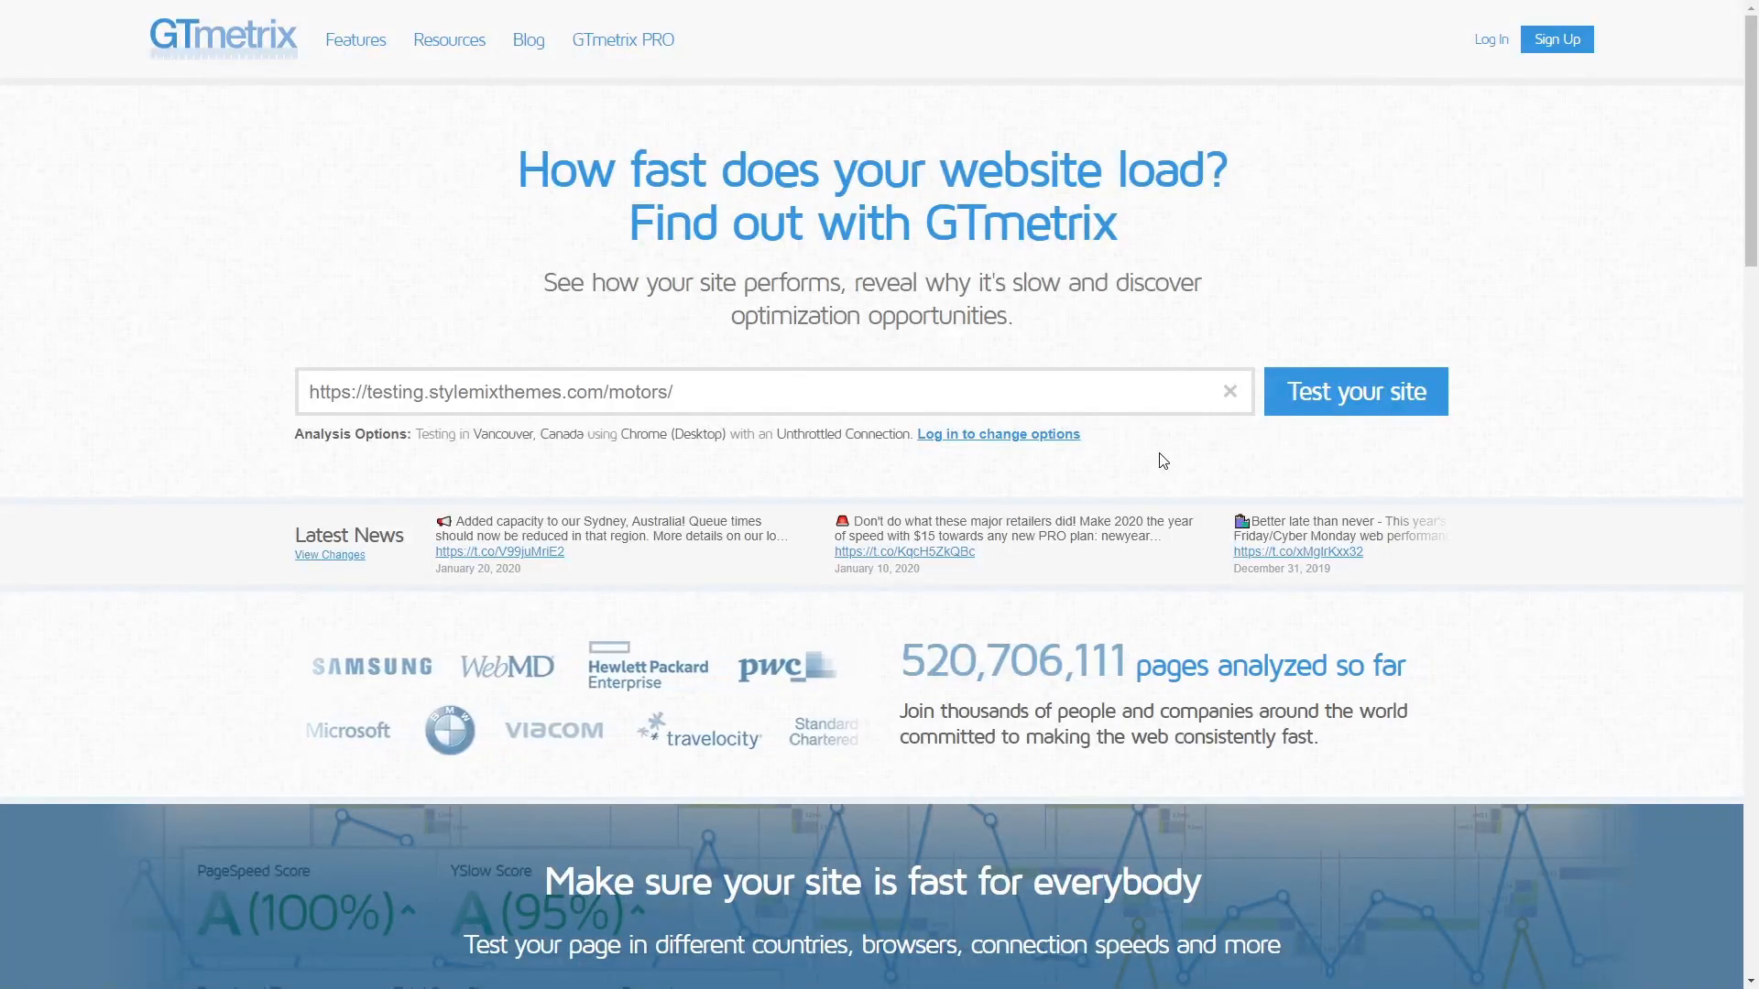
Launch a GTmetrix speed test for testing.stylemixthemes.com/motors
left_click(1354, 393)
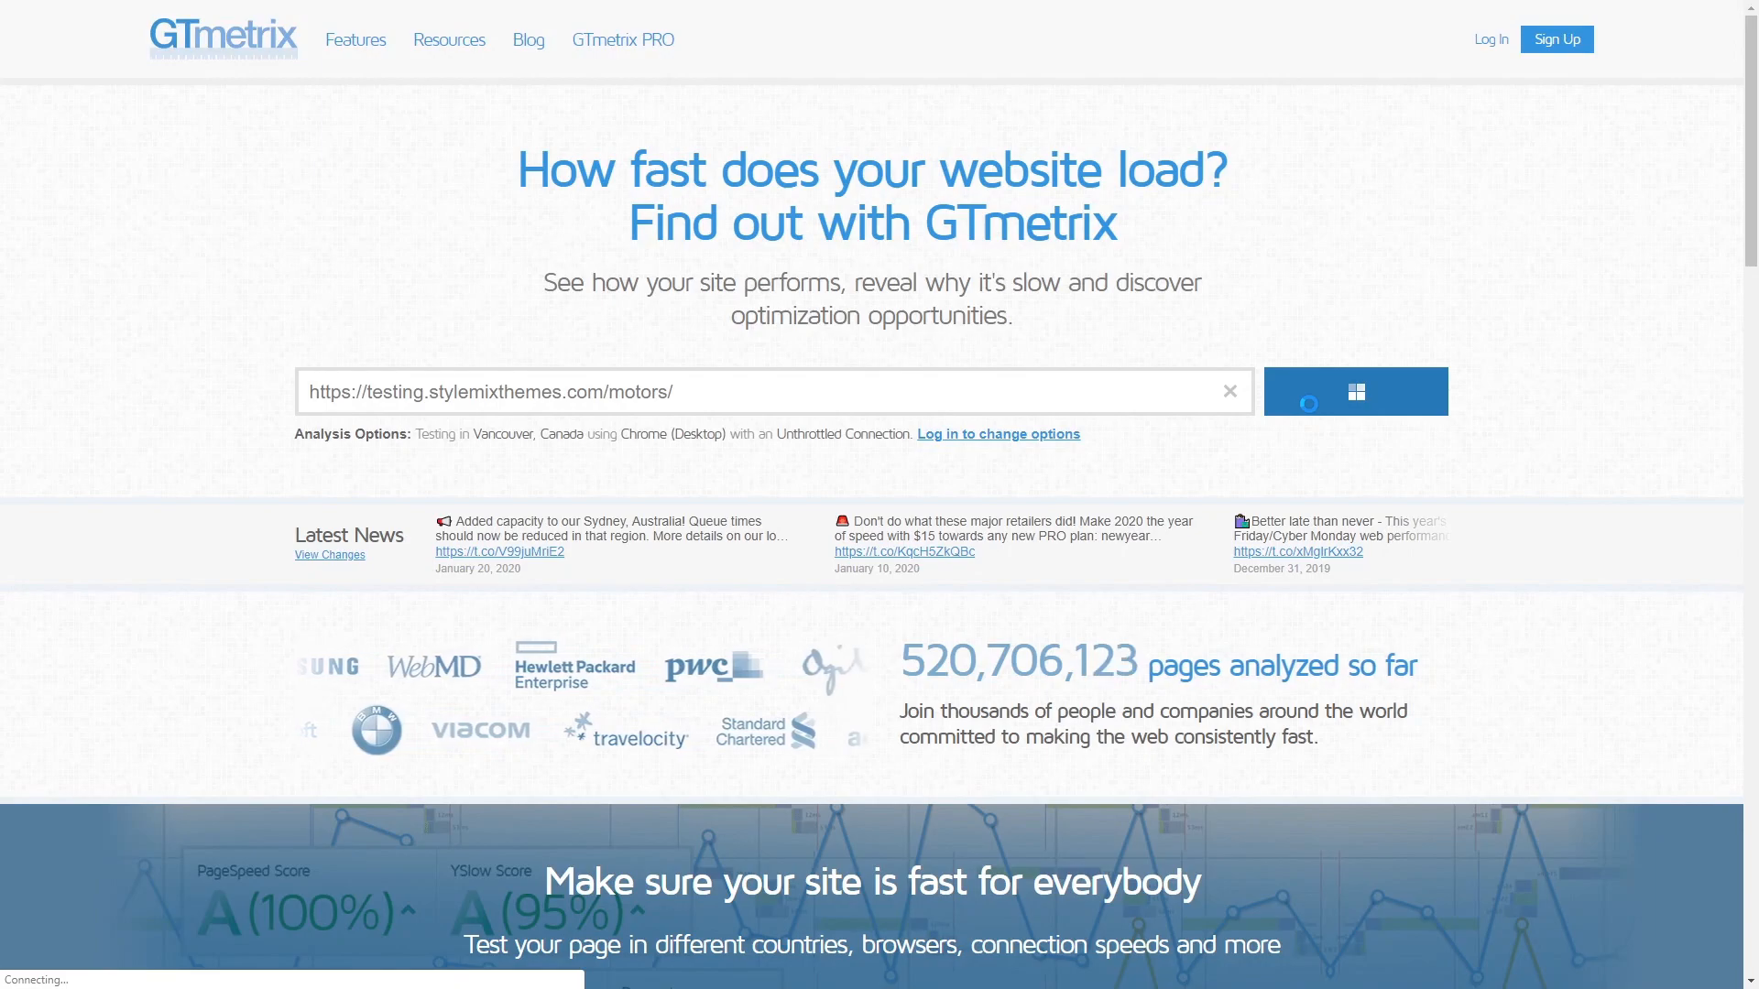
left_click(1356, 392)
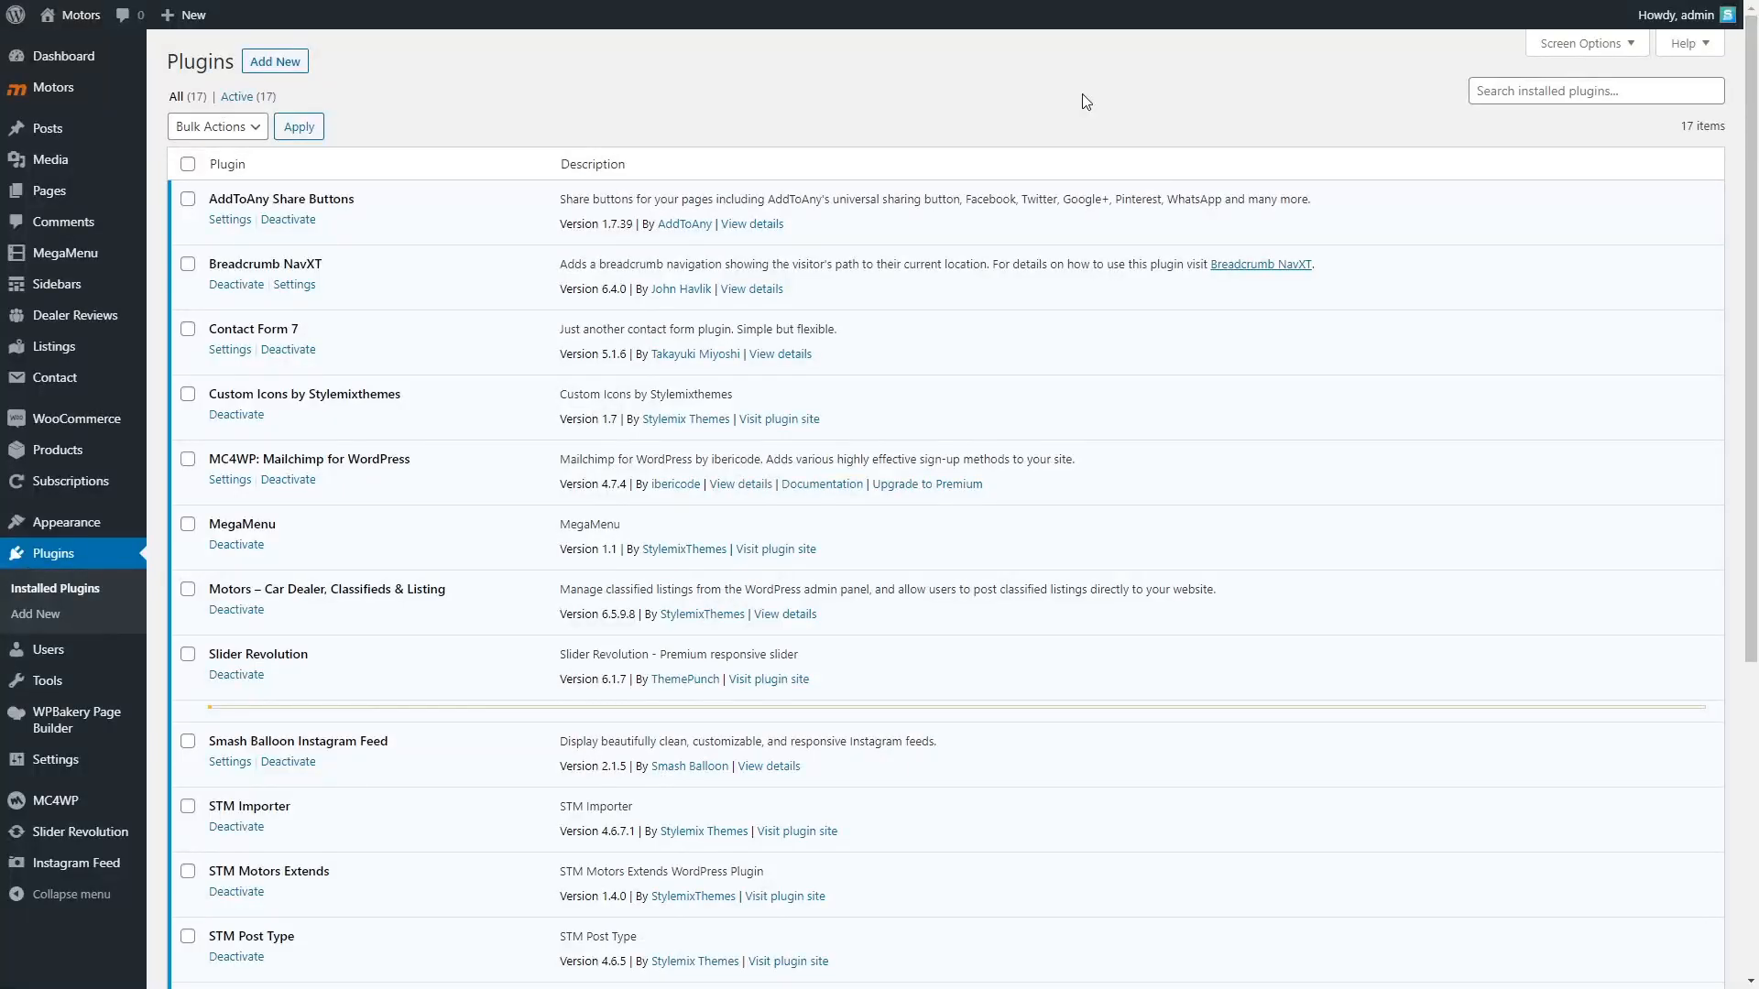
Search the plugin directory for 'Autoptimize' and install it
left_click(35, 613)
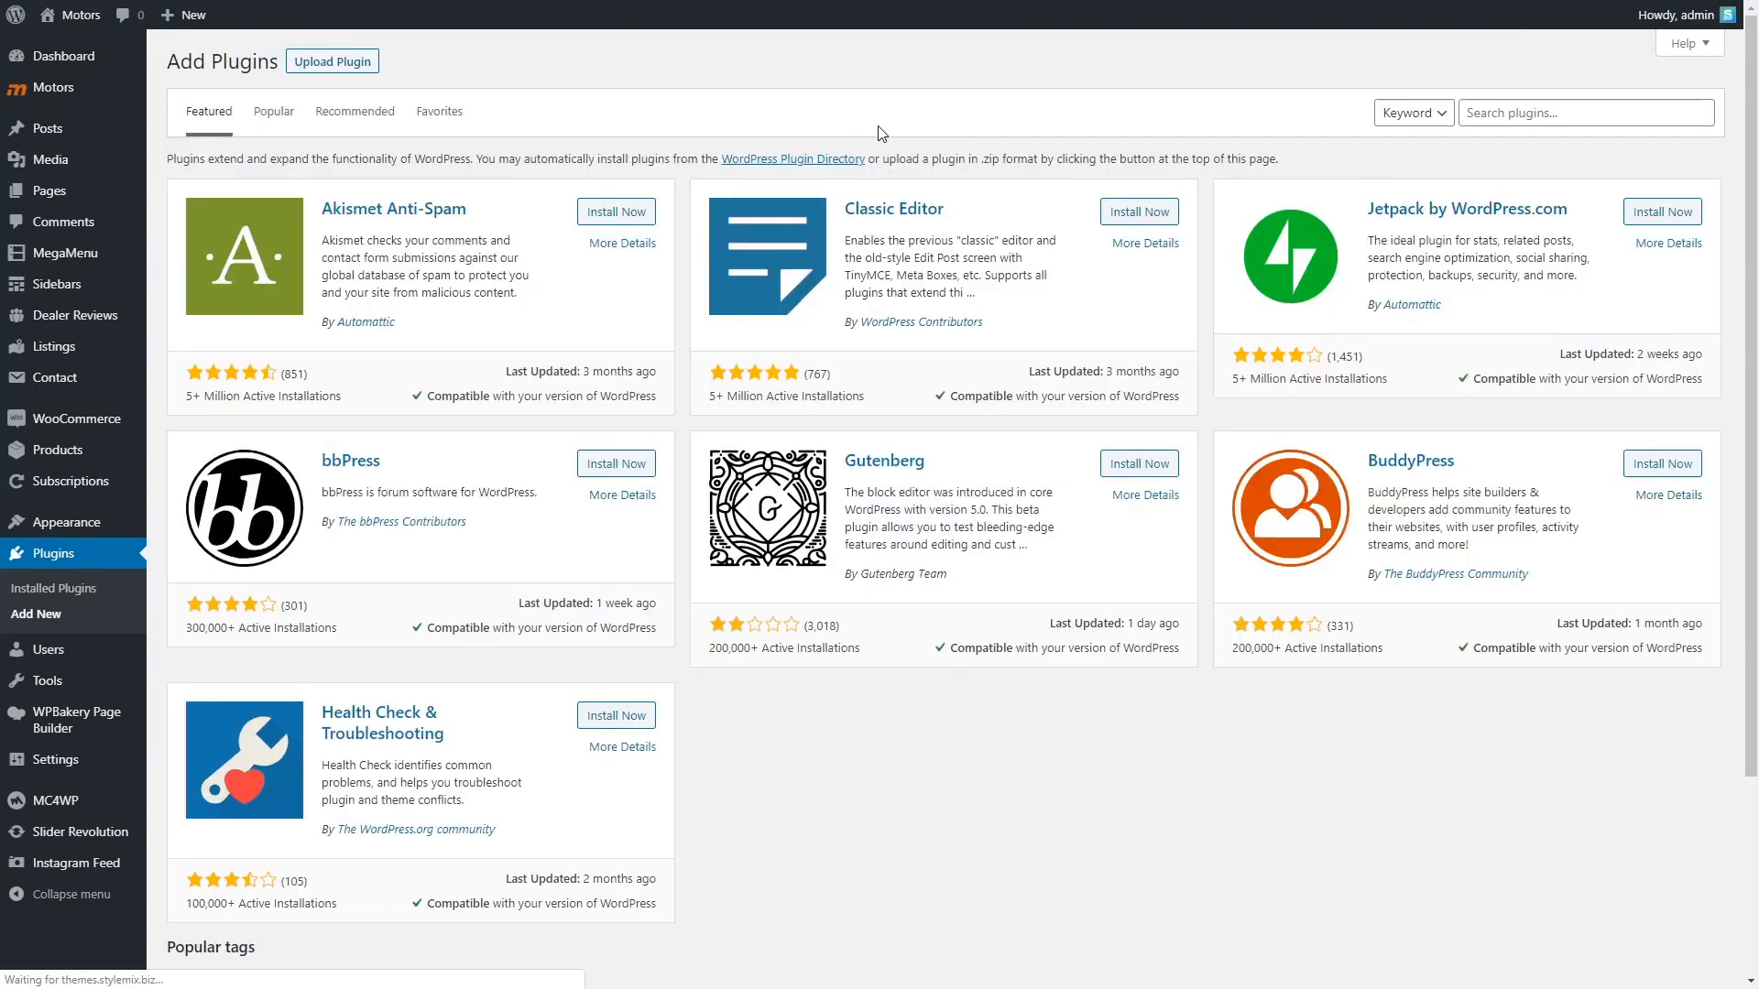
type("Autoptimize")
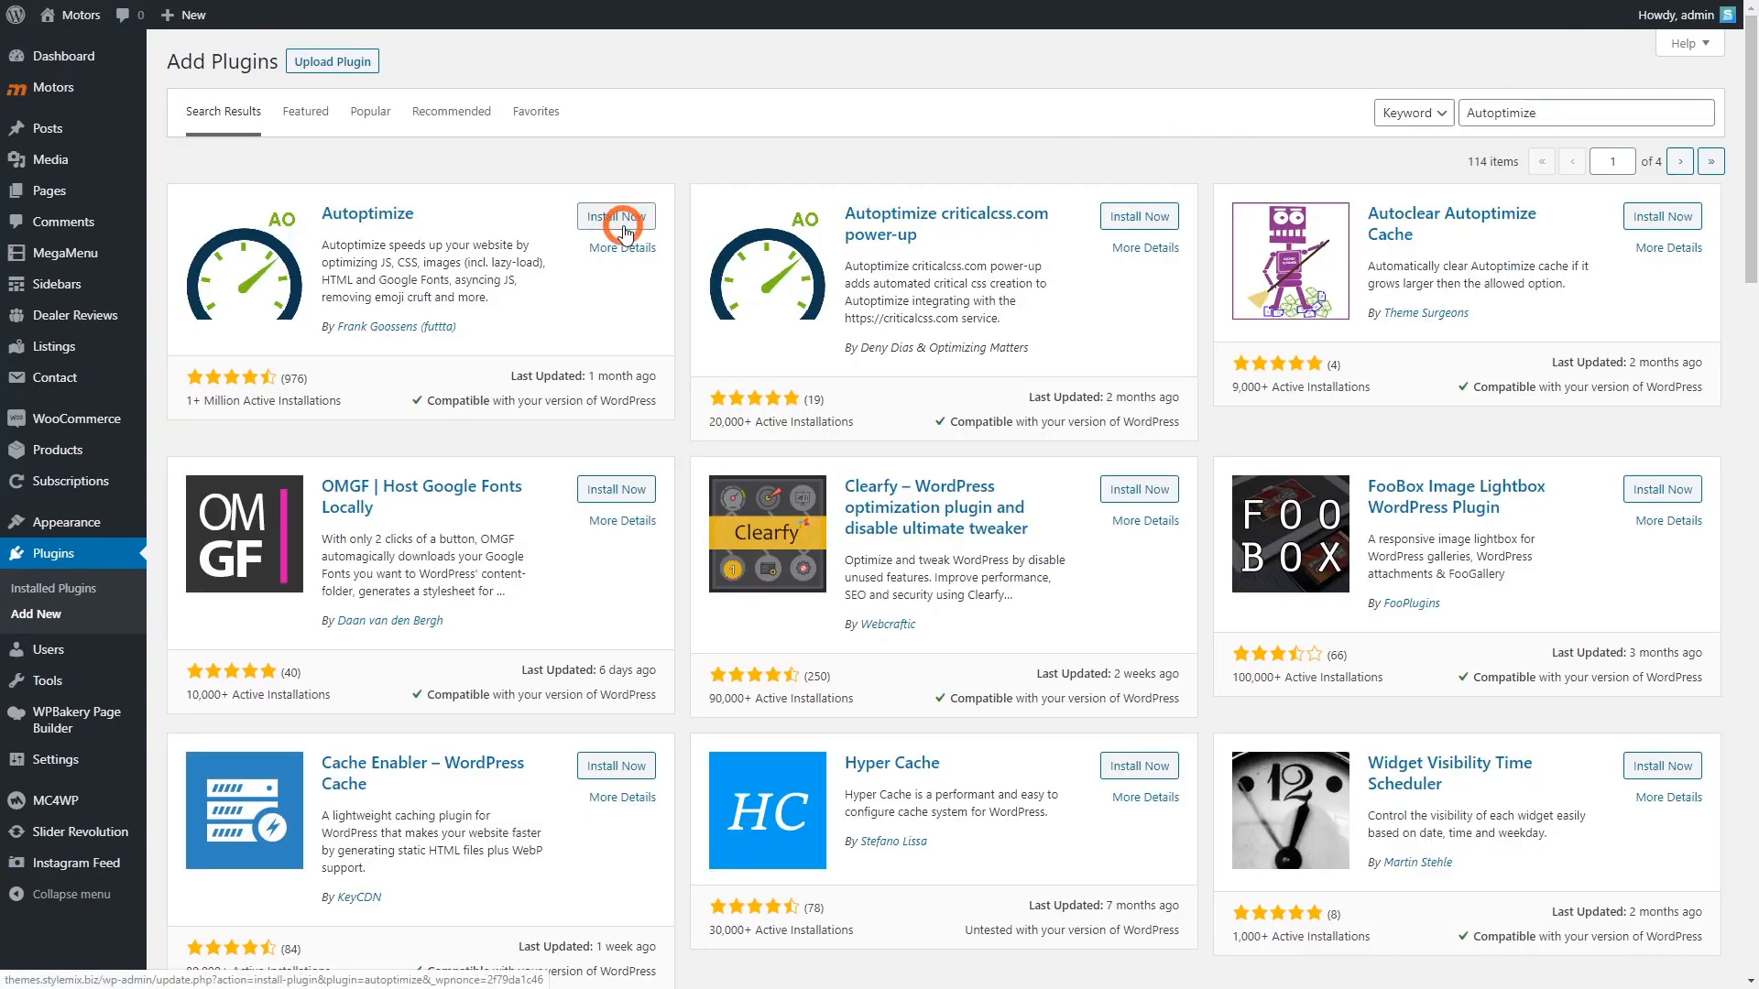
left_click(615, 216)
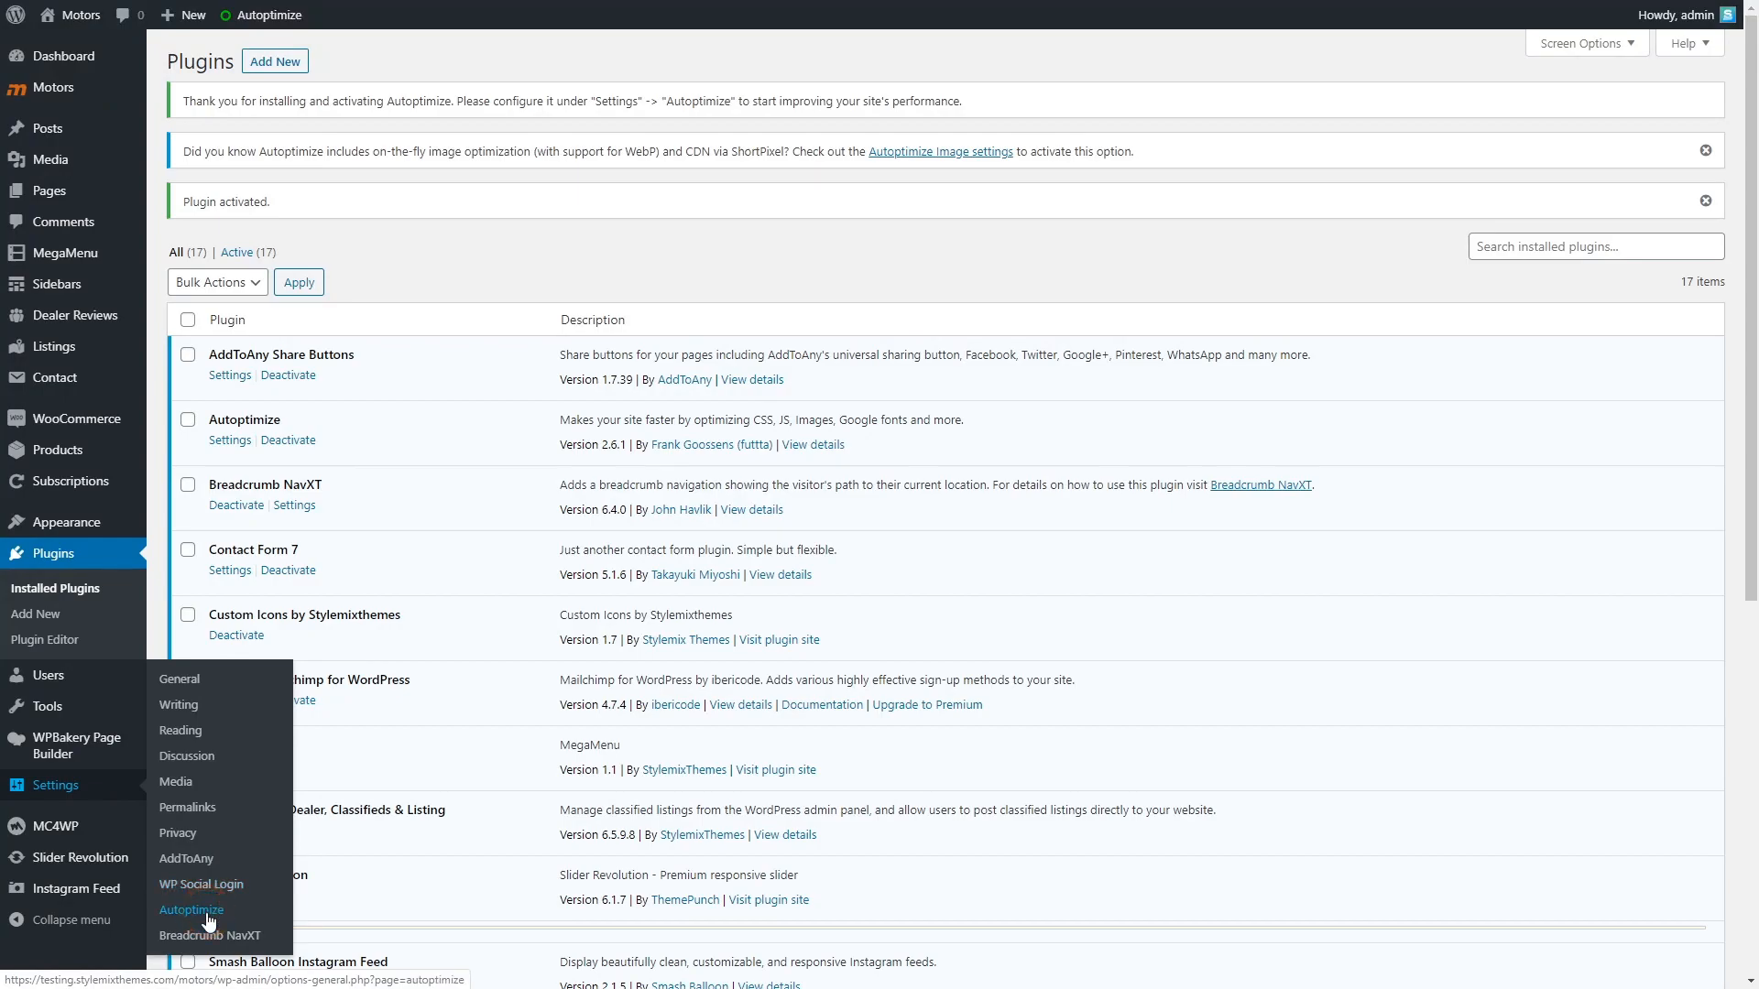
Enable Optimize JavaScript Code and Optimize CSS Code in Autoptimize and save
left_click(190, 911)
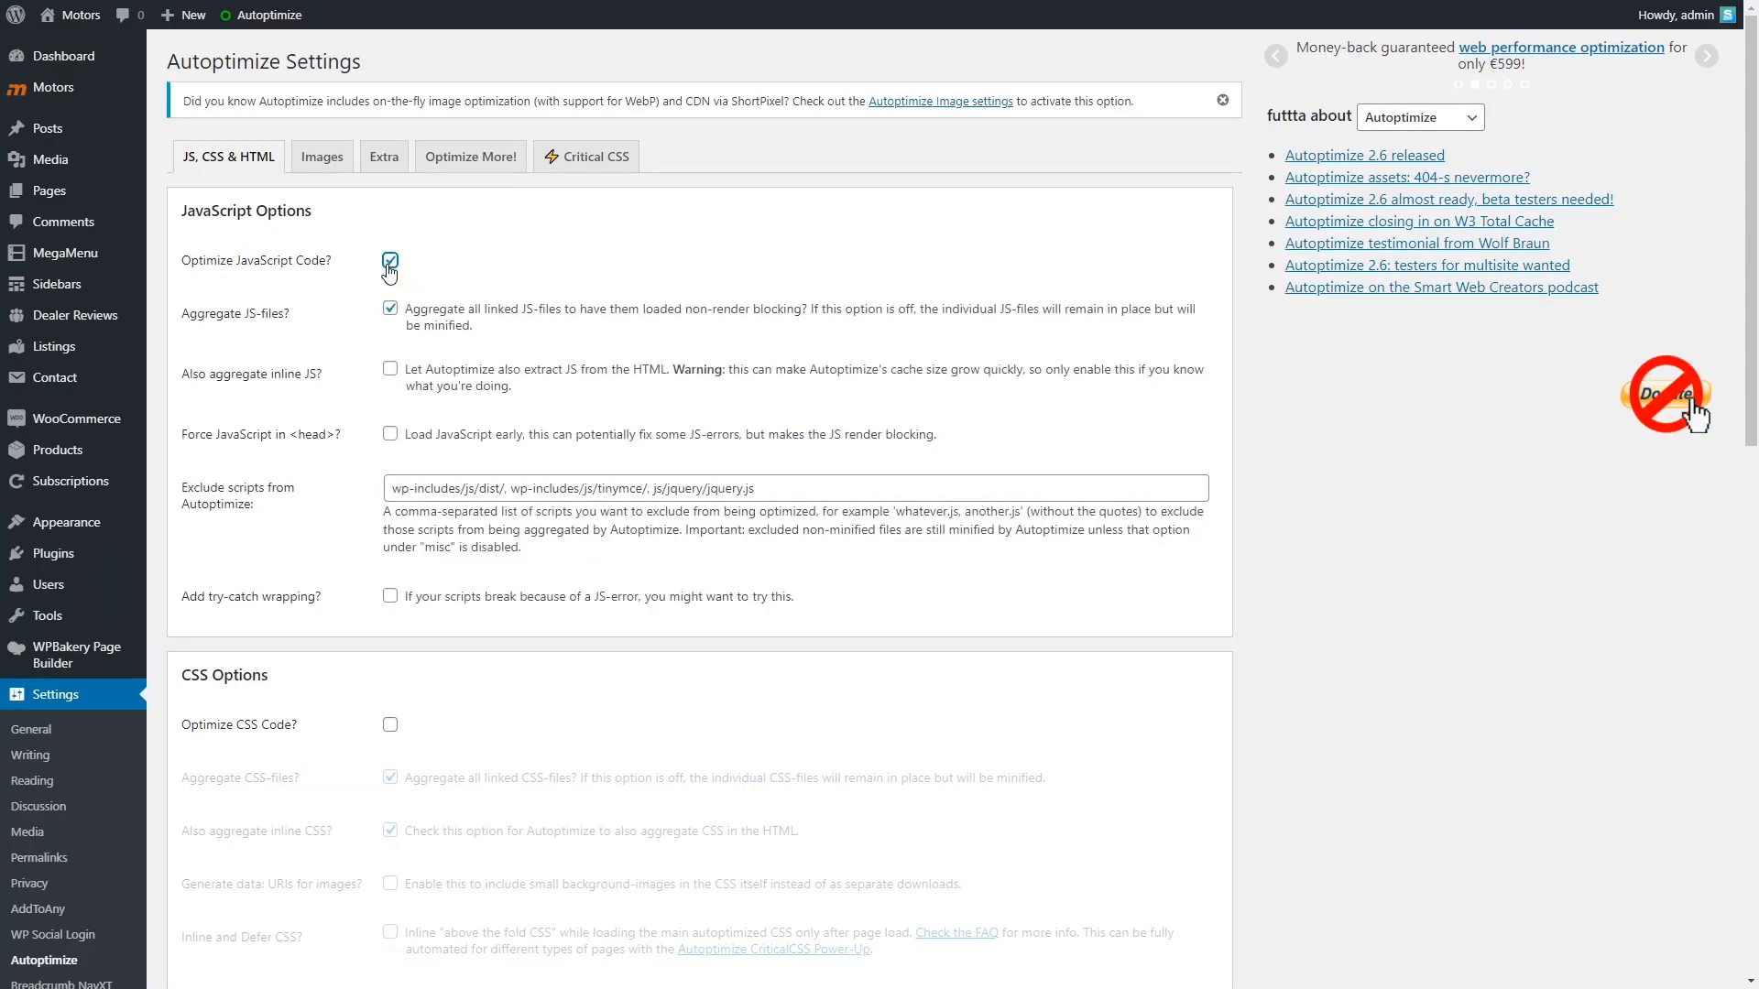
scroll("down", 3)
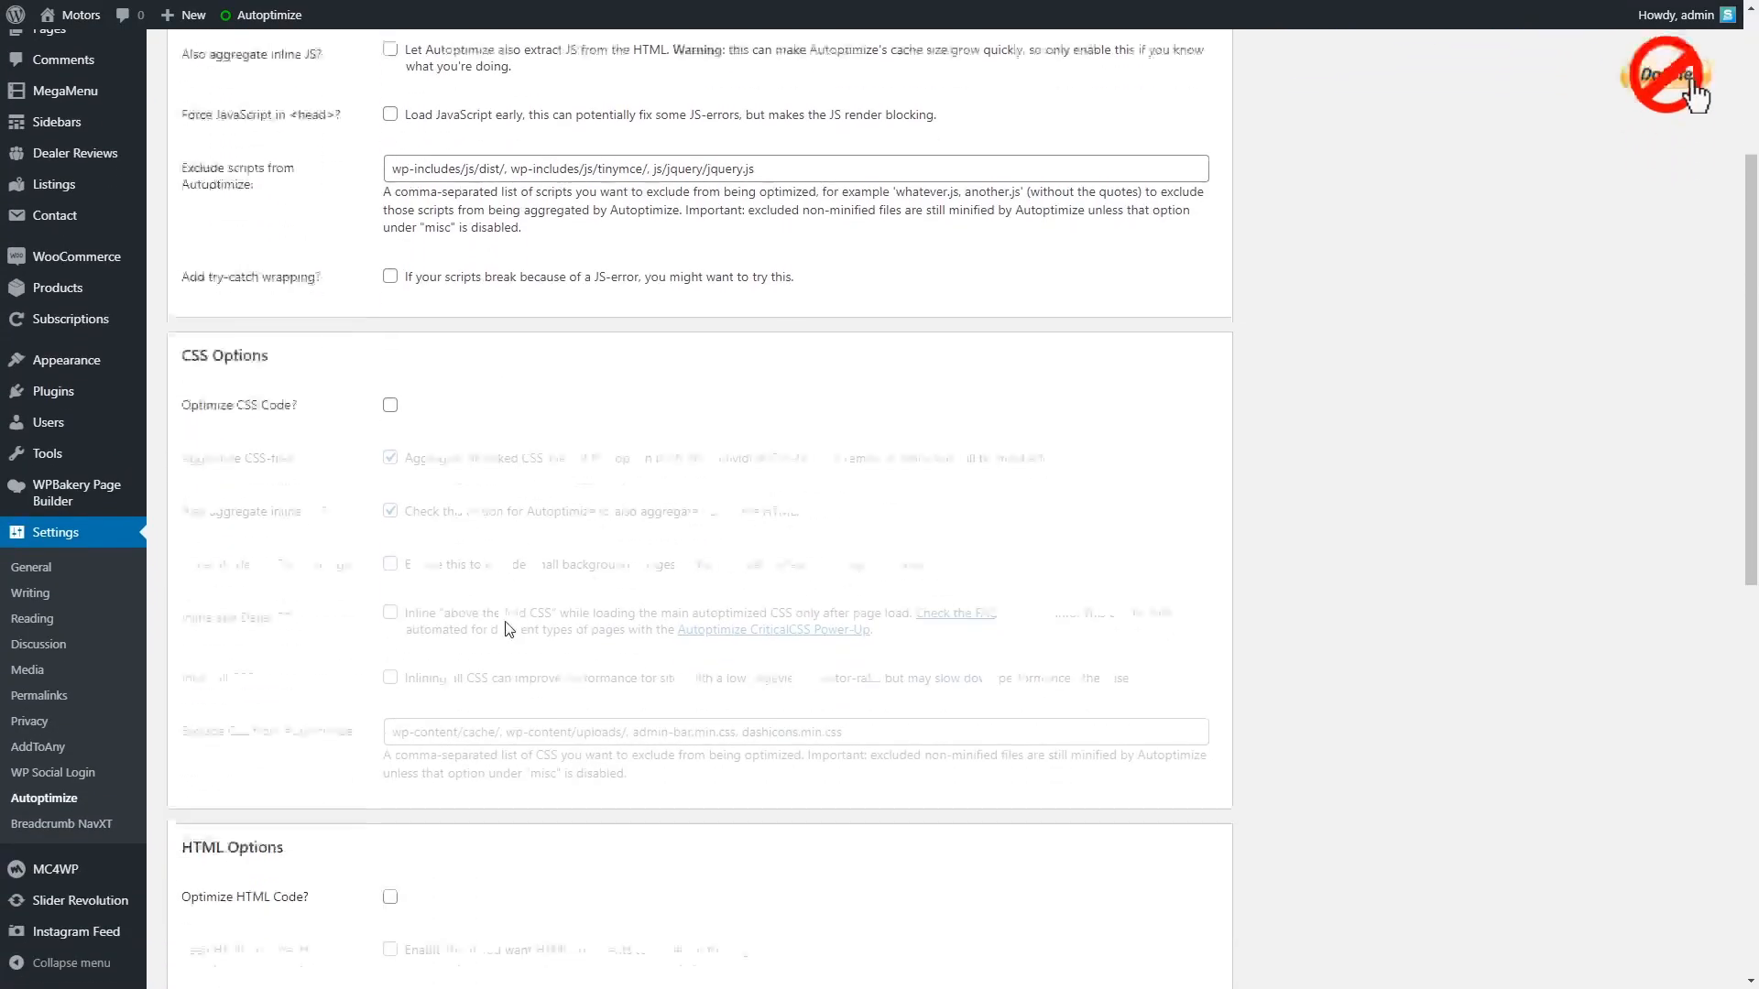
left_click(388, 405)
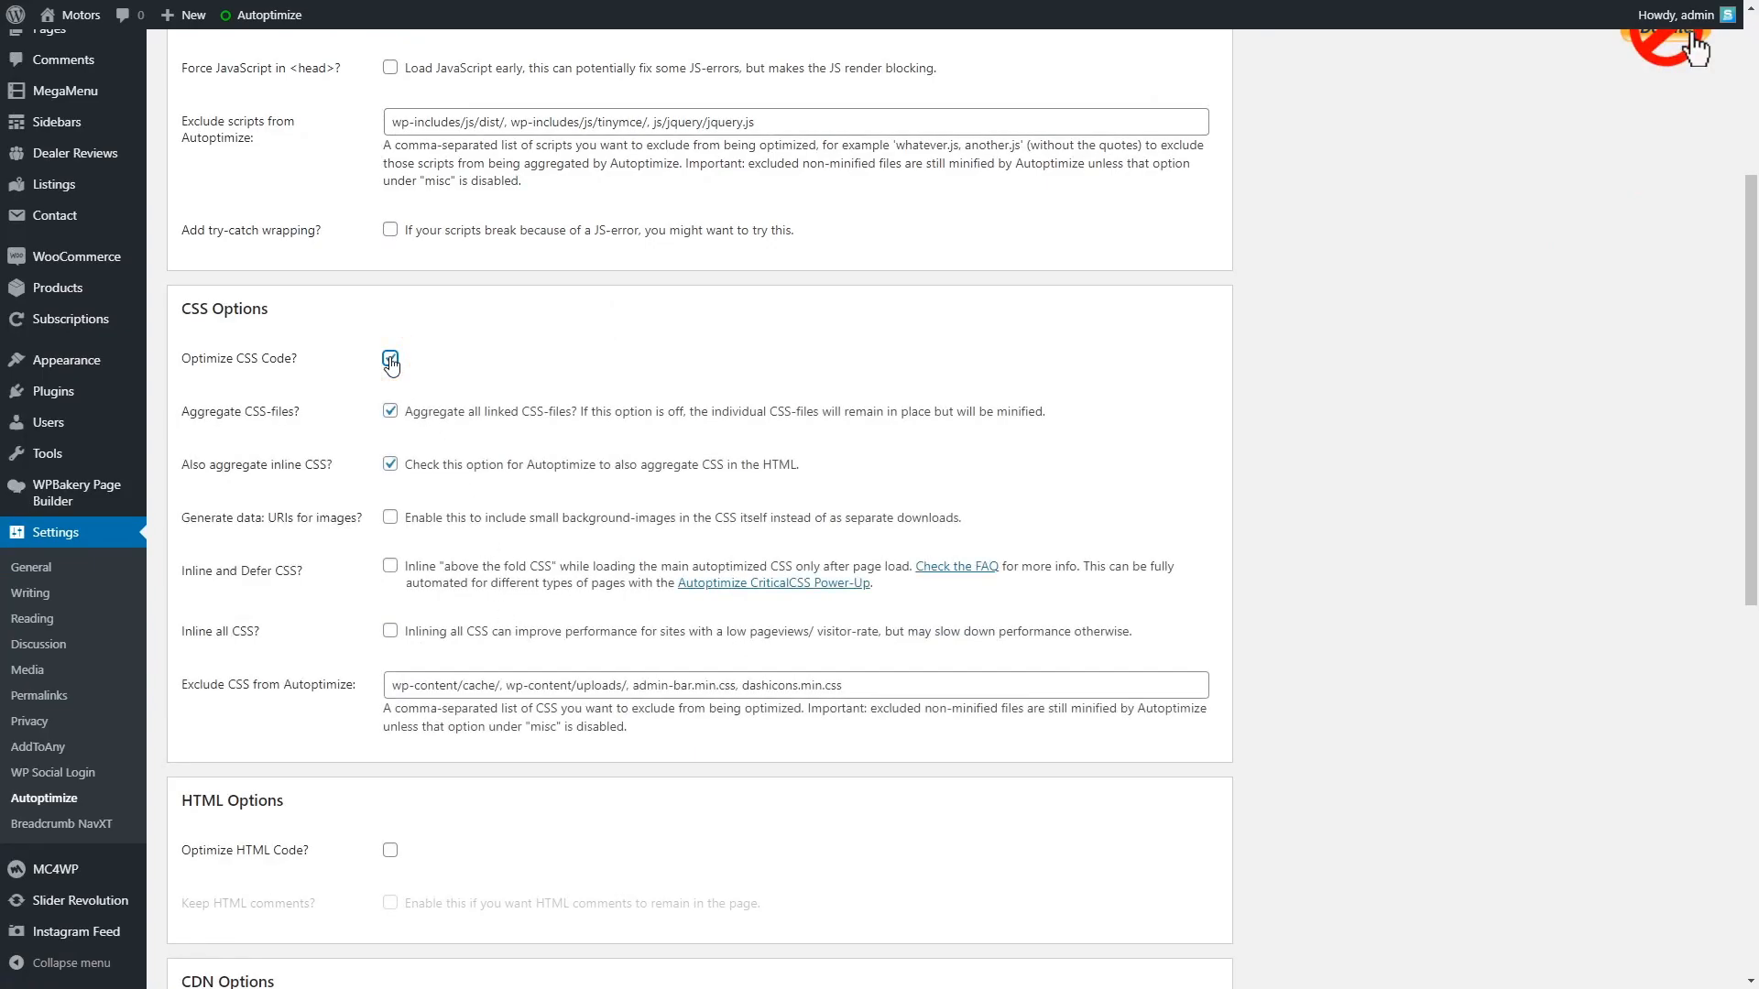
left_click(388, 357)
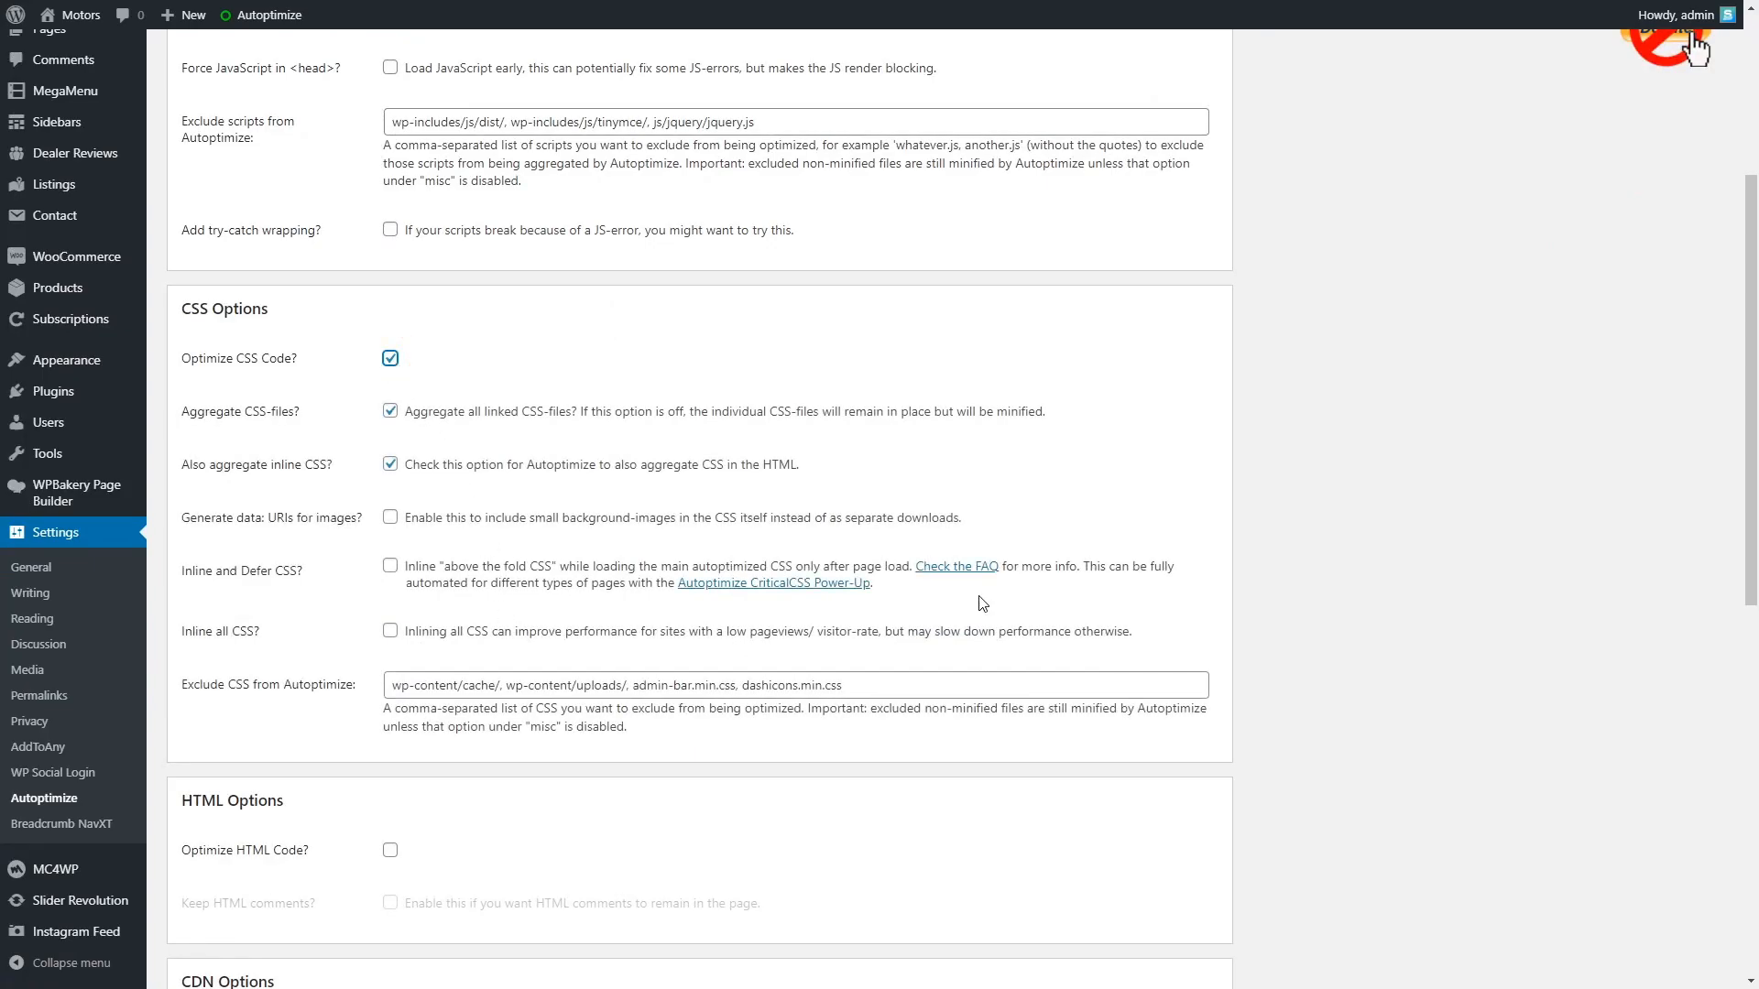
scroll("down", 3)
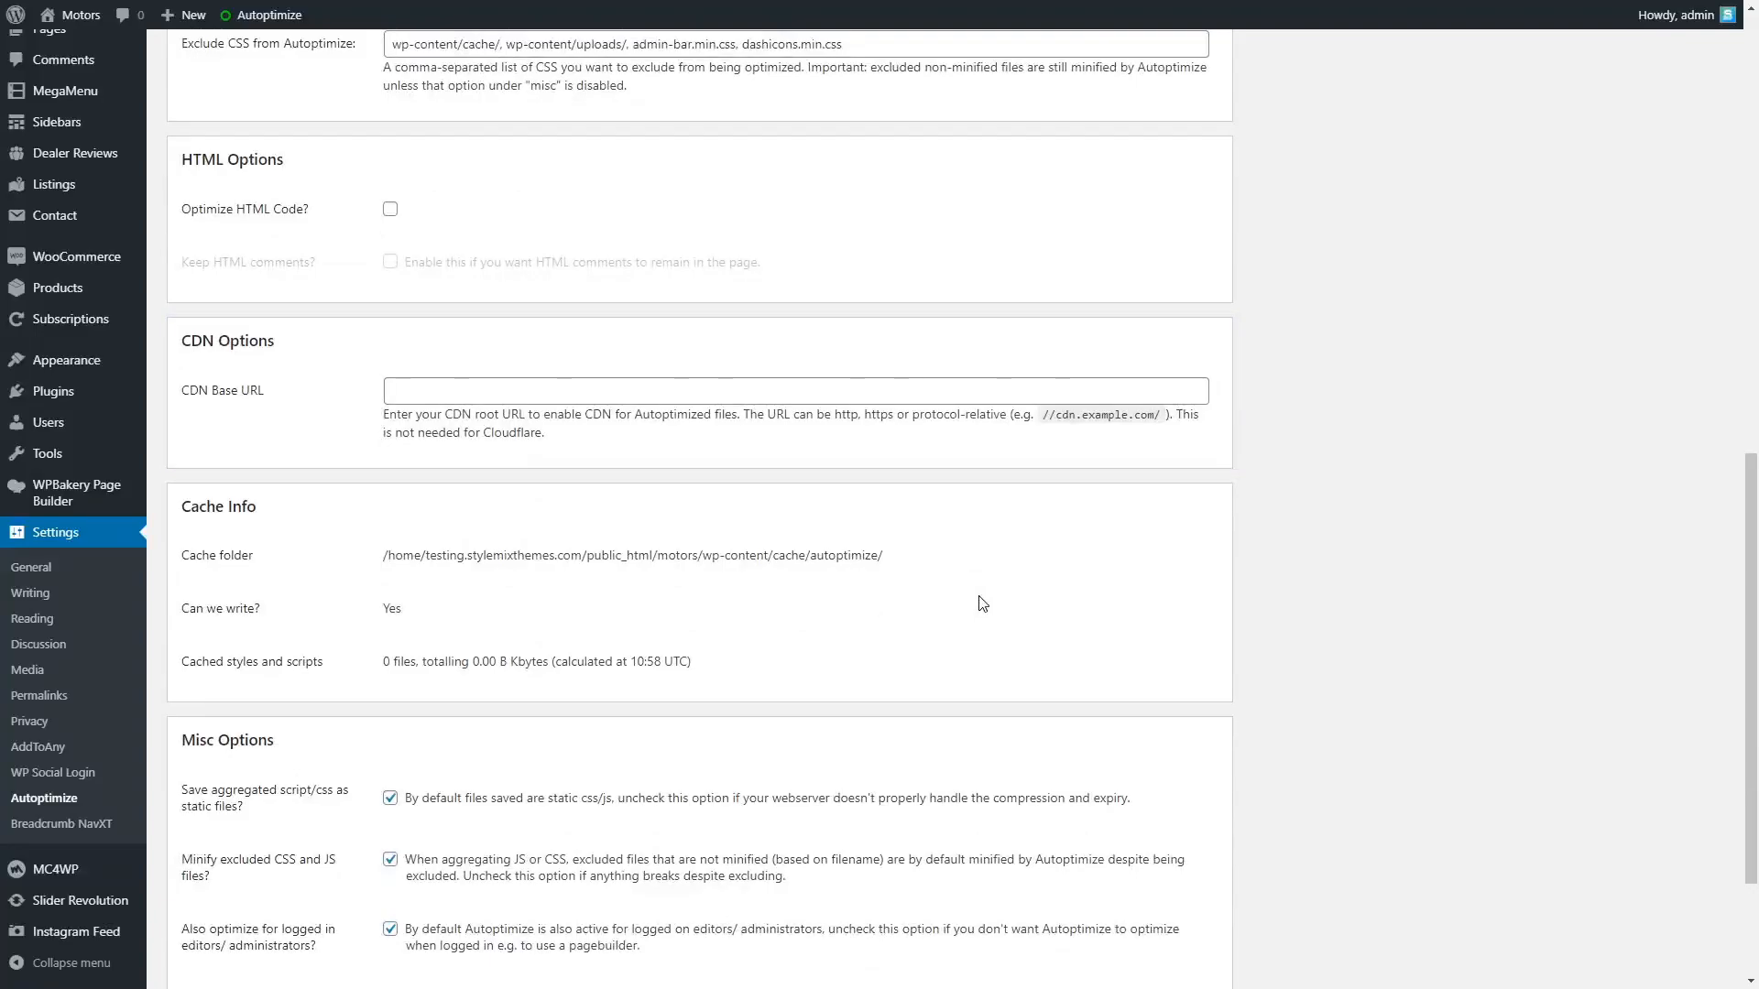
scroll("down", 3)
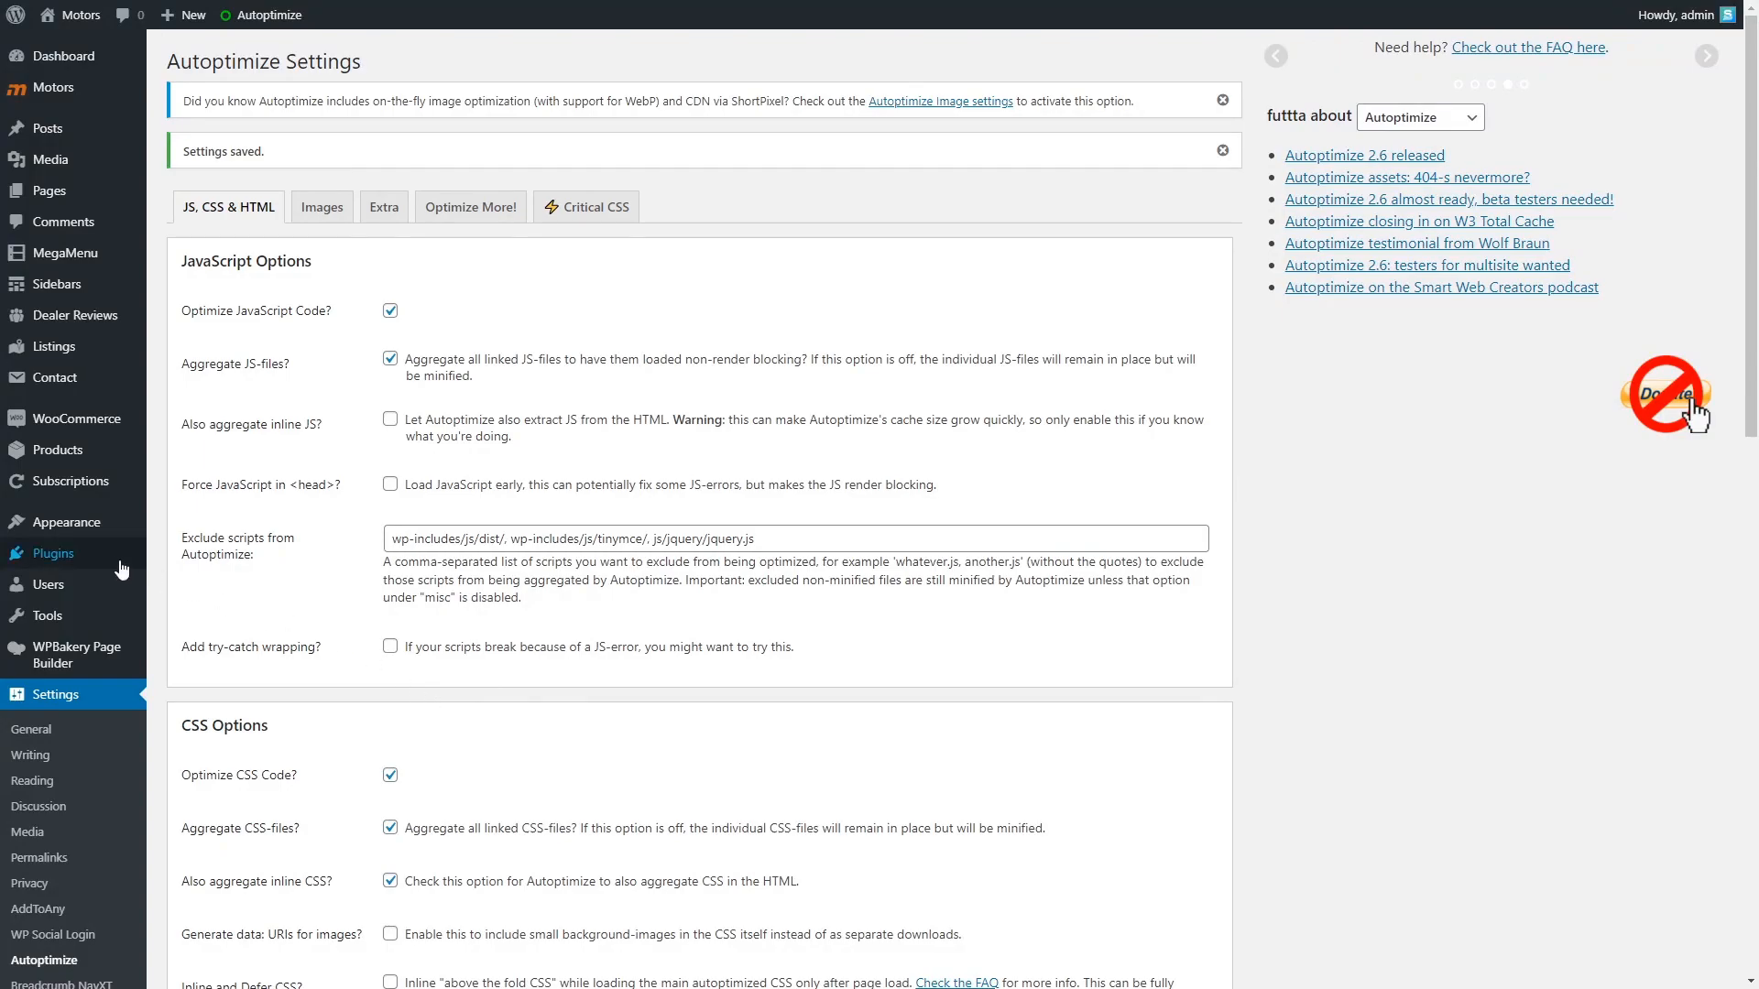
Search for 'wp super cache', install WP Super Cache and activate it
left_click(52, 553)
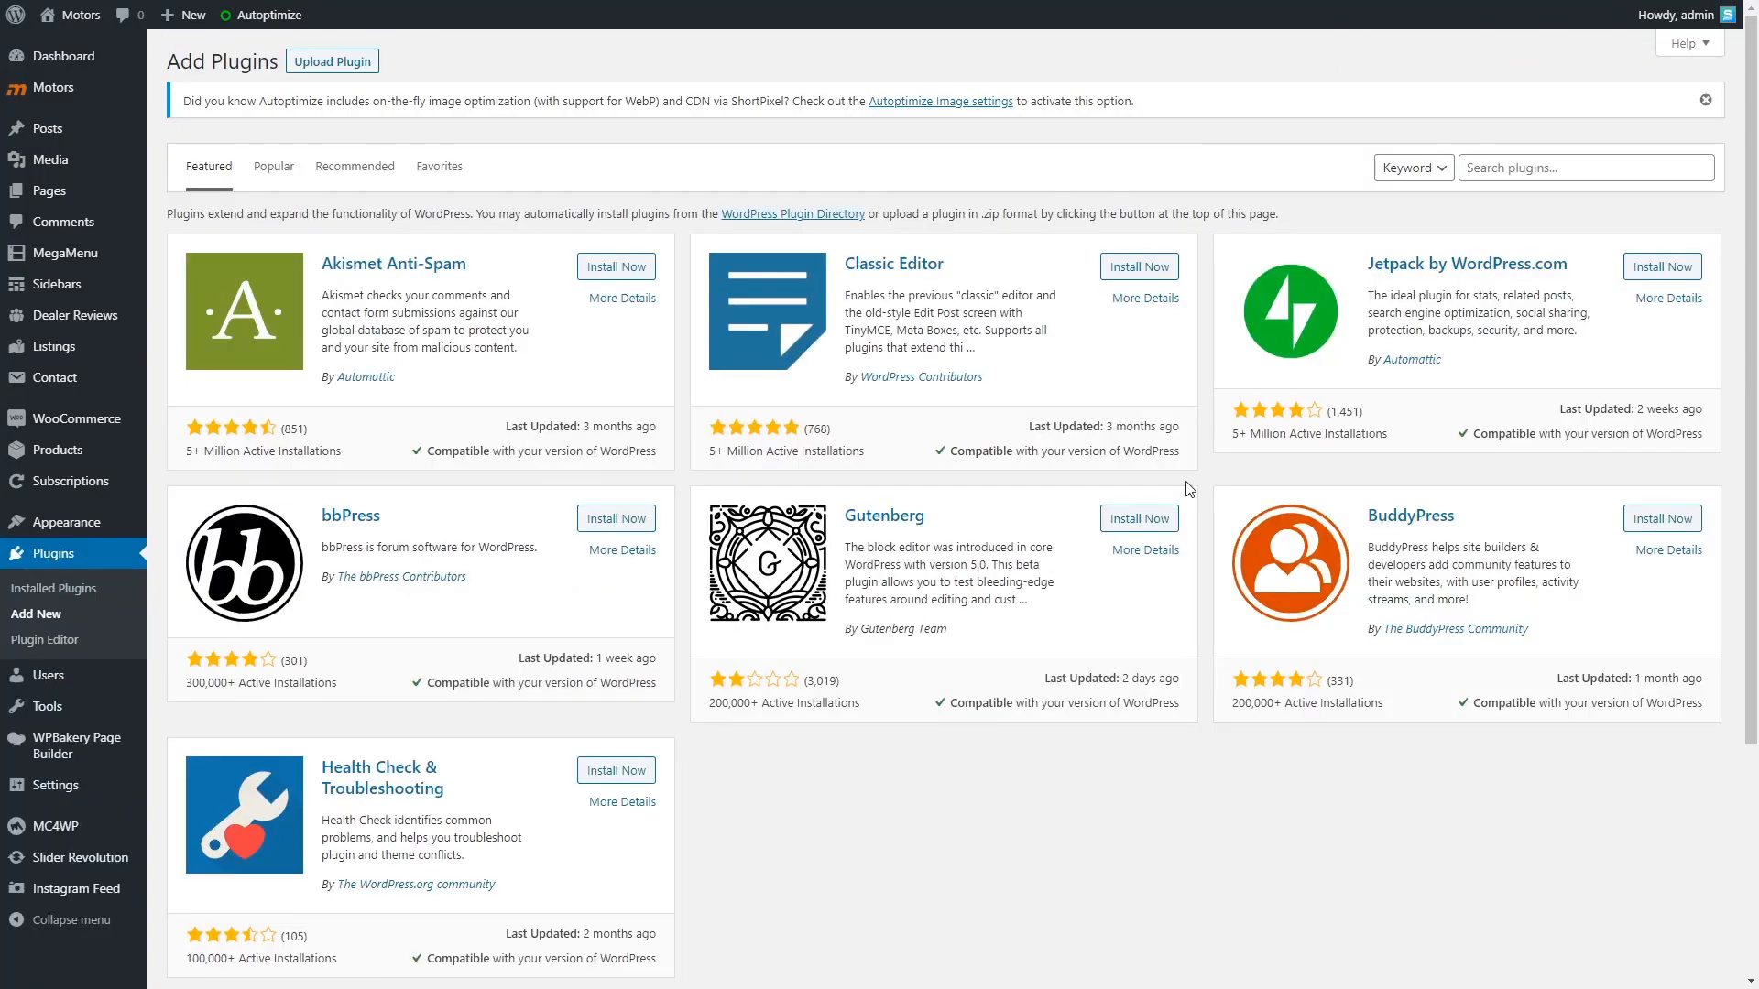
left_click(1585, 167)
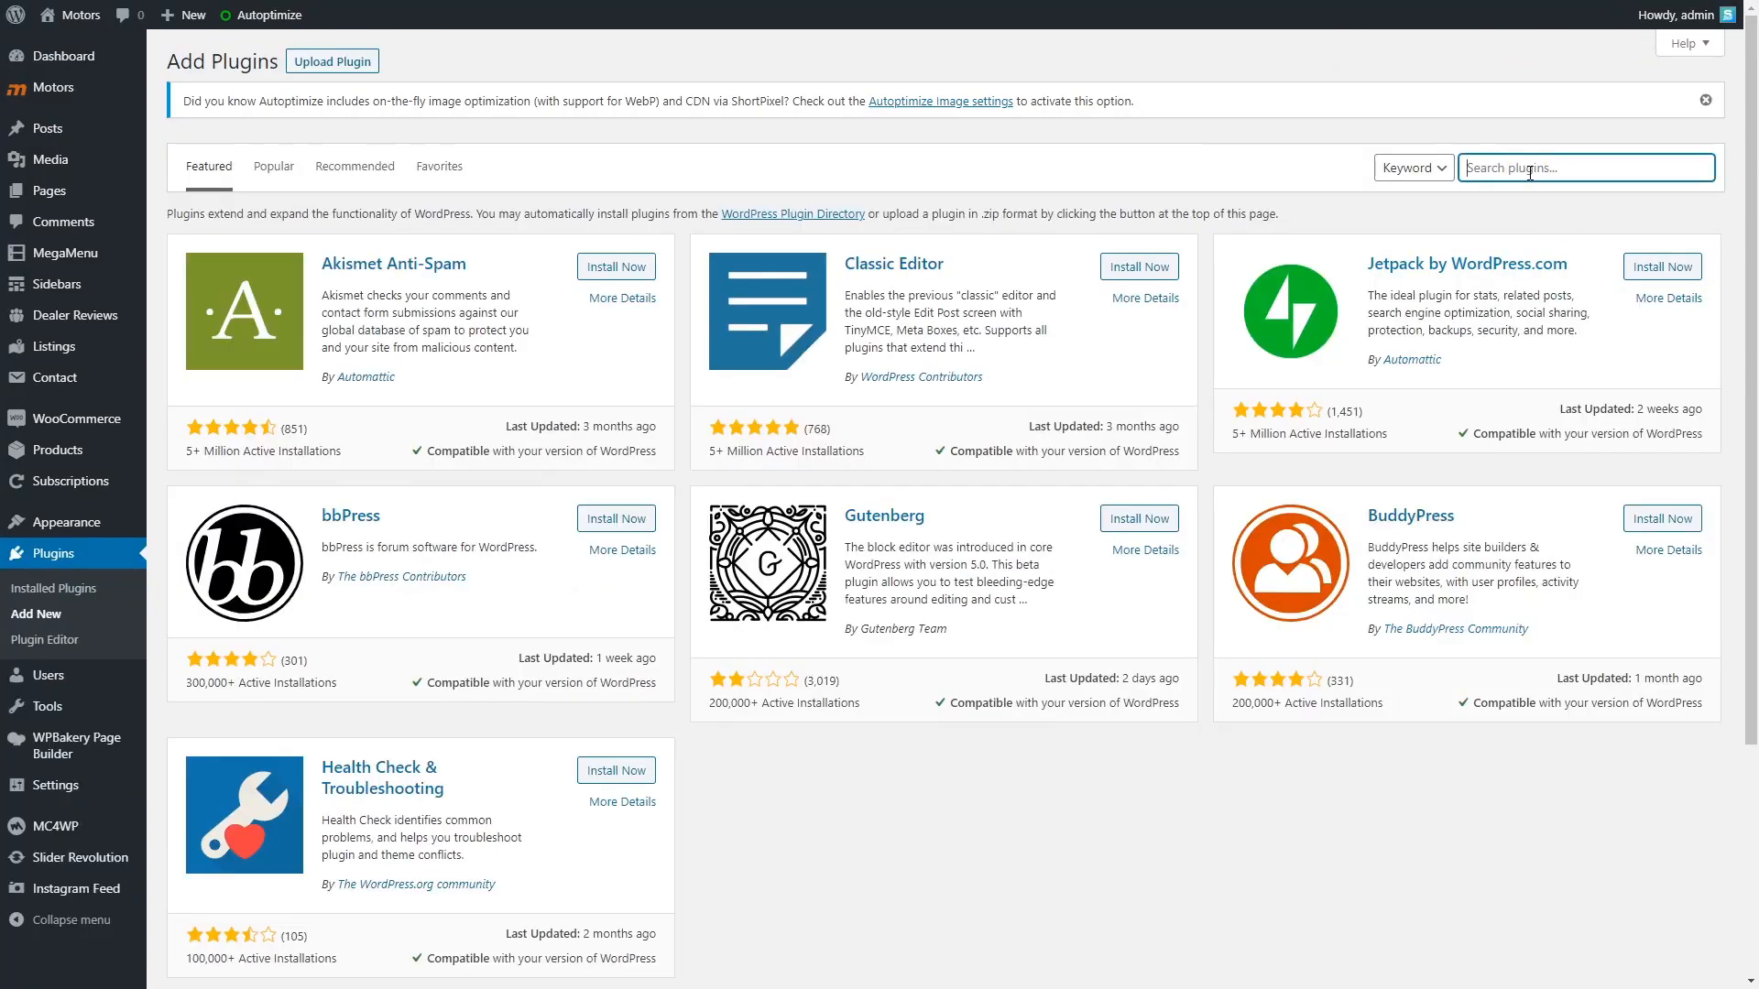
type("wp super cache")
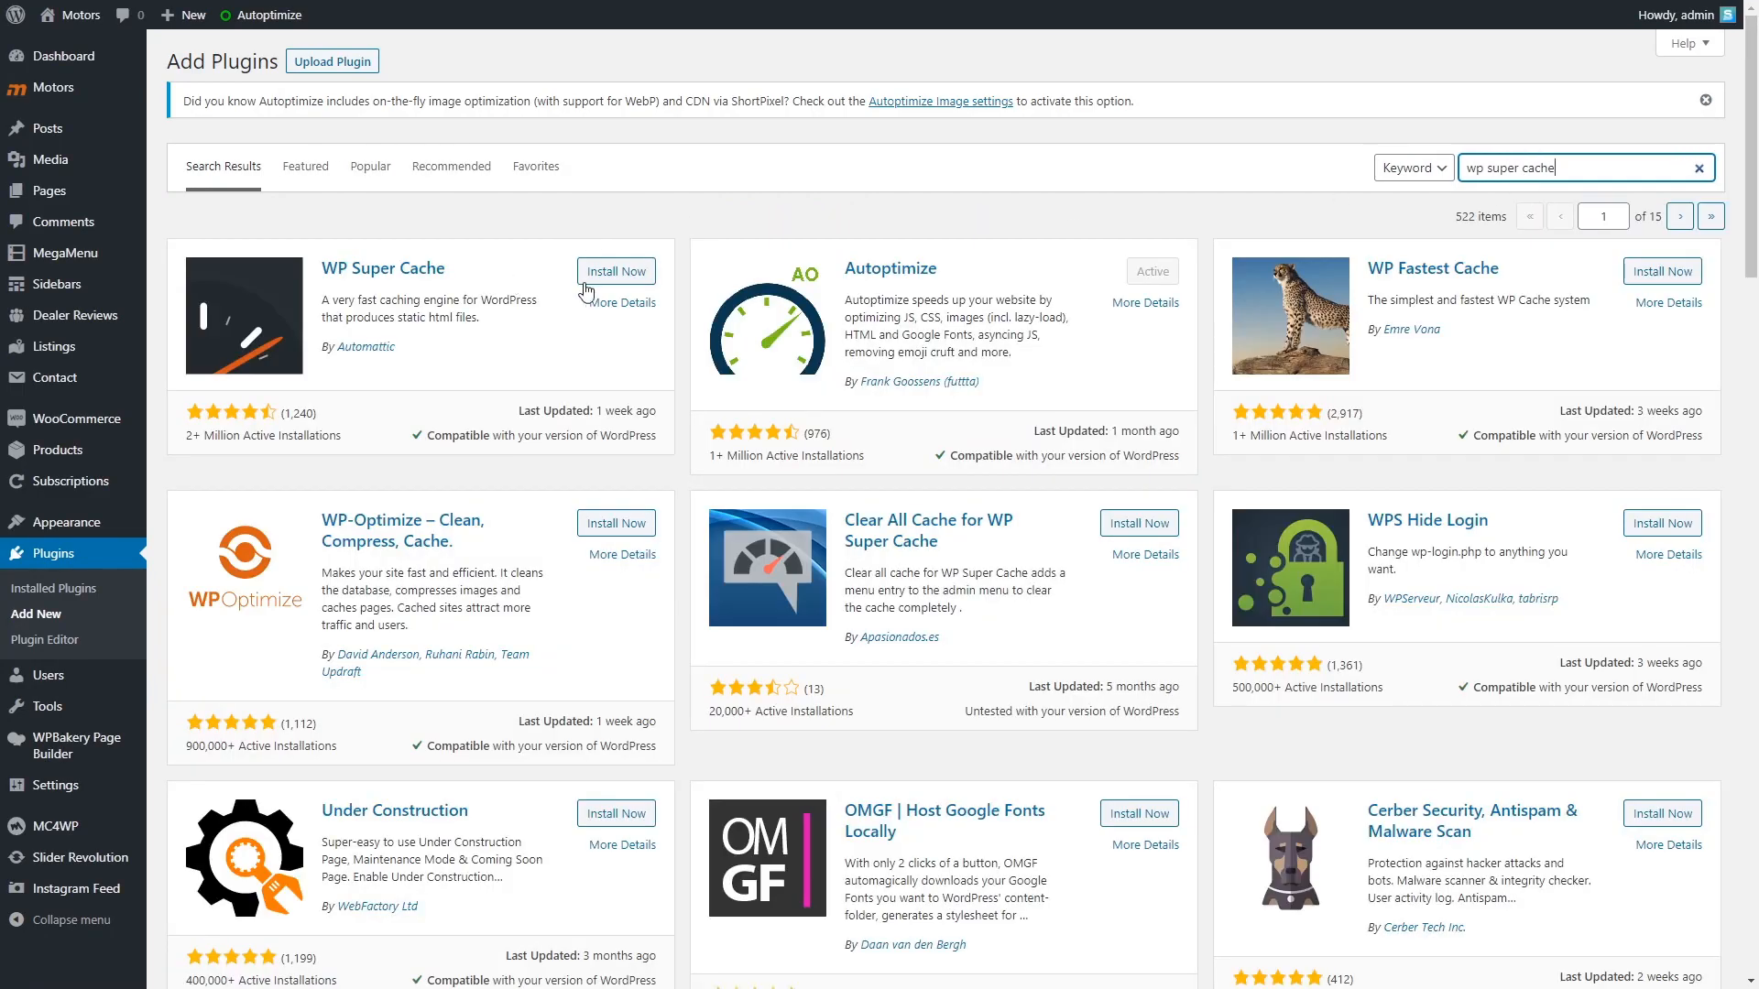
left_click(615, 271)
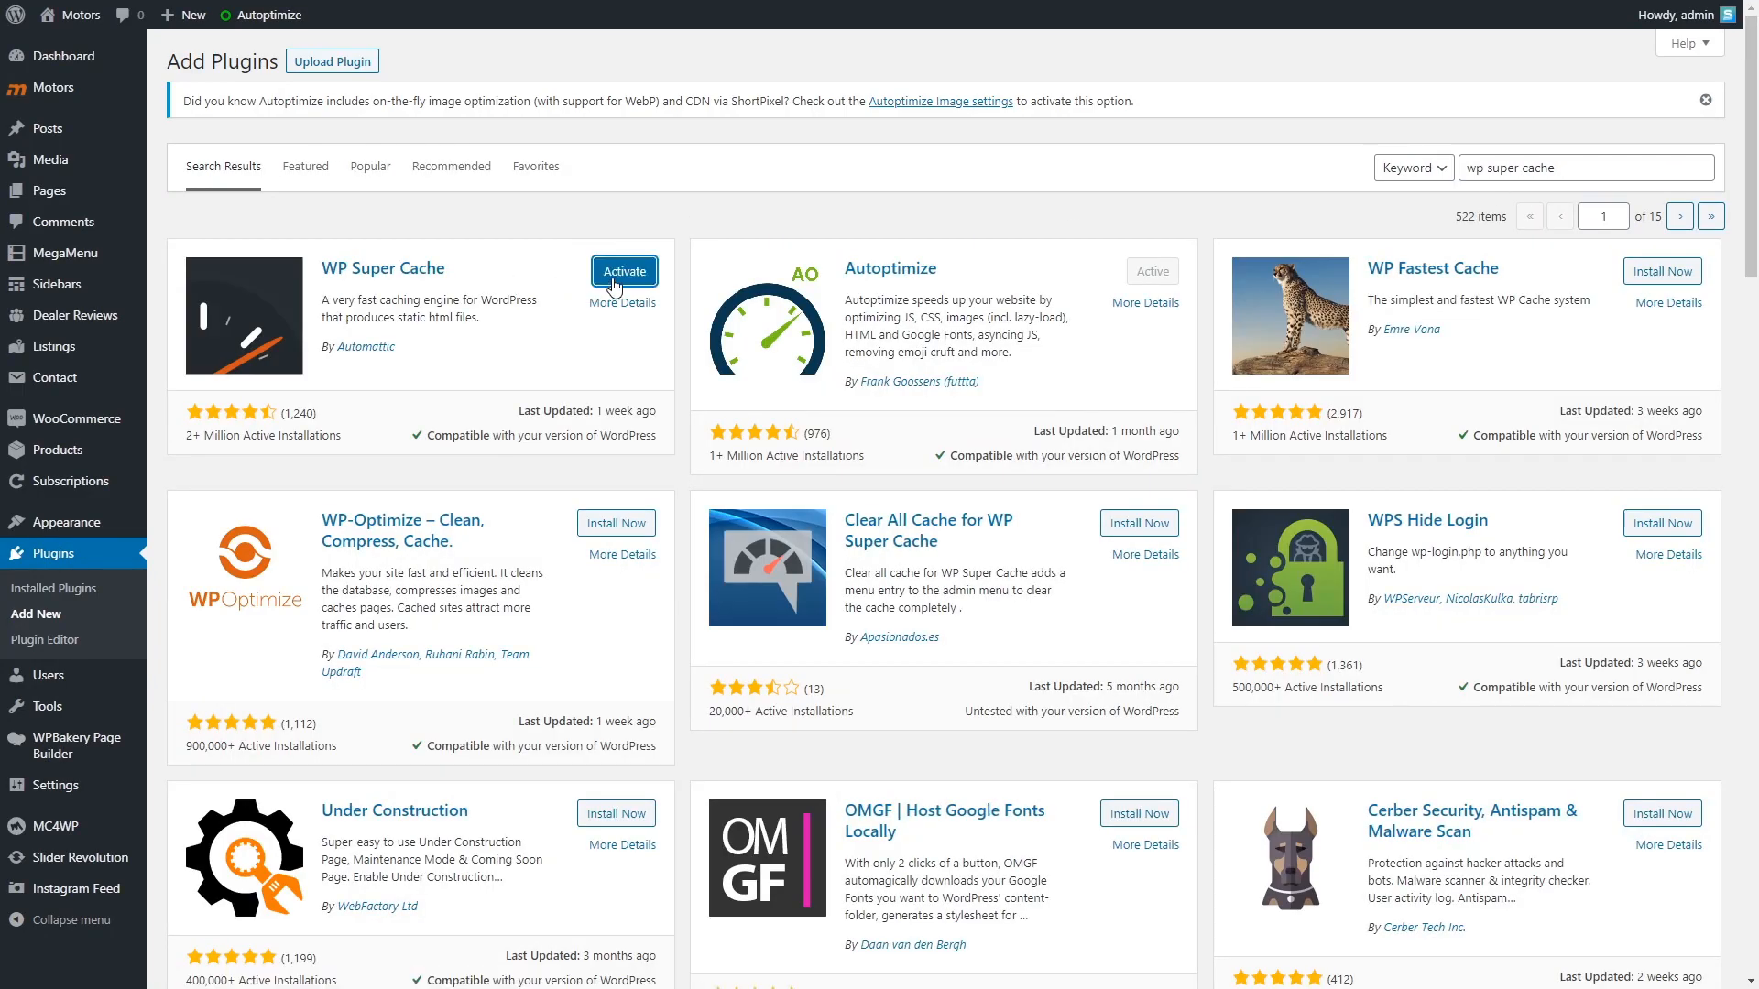
left_click(623, 271)
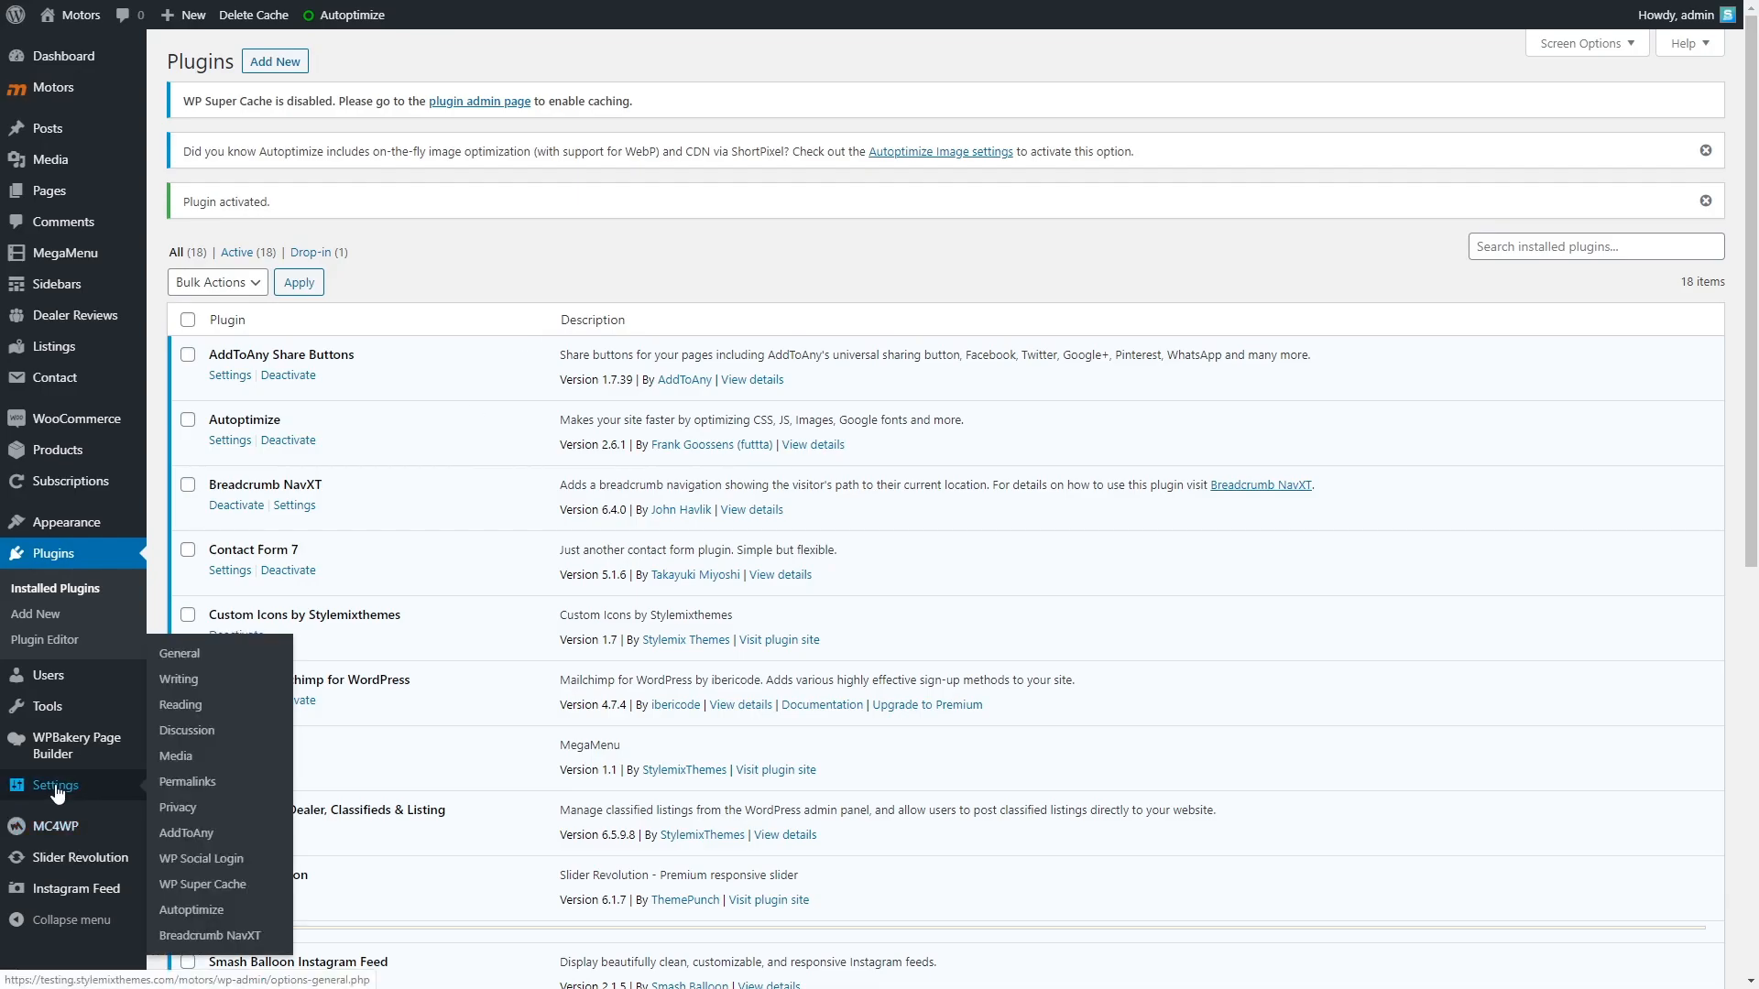
Set WP Super Cache to Caching On on the Easy tab and save it
left_click(202, 883)
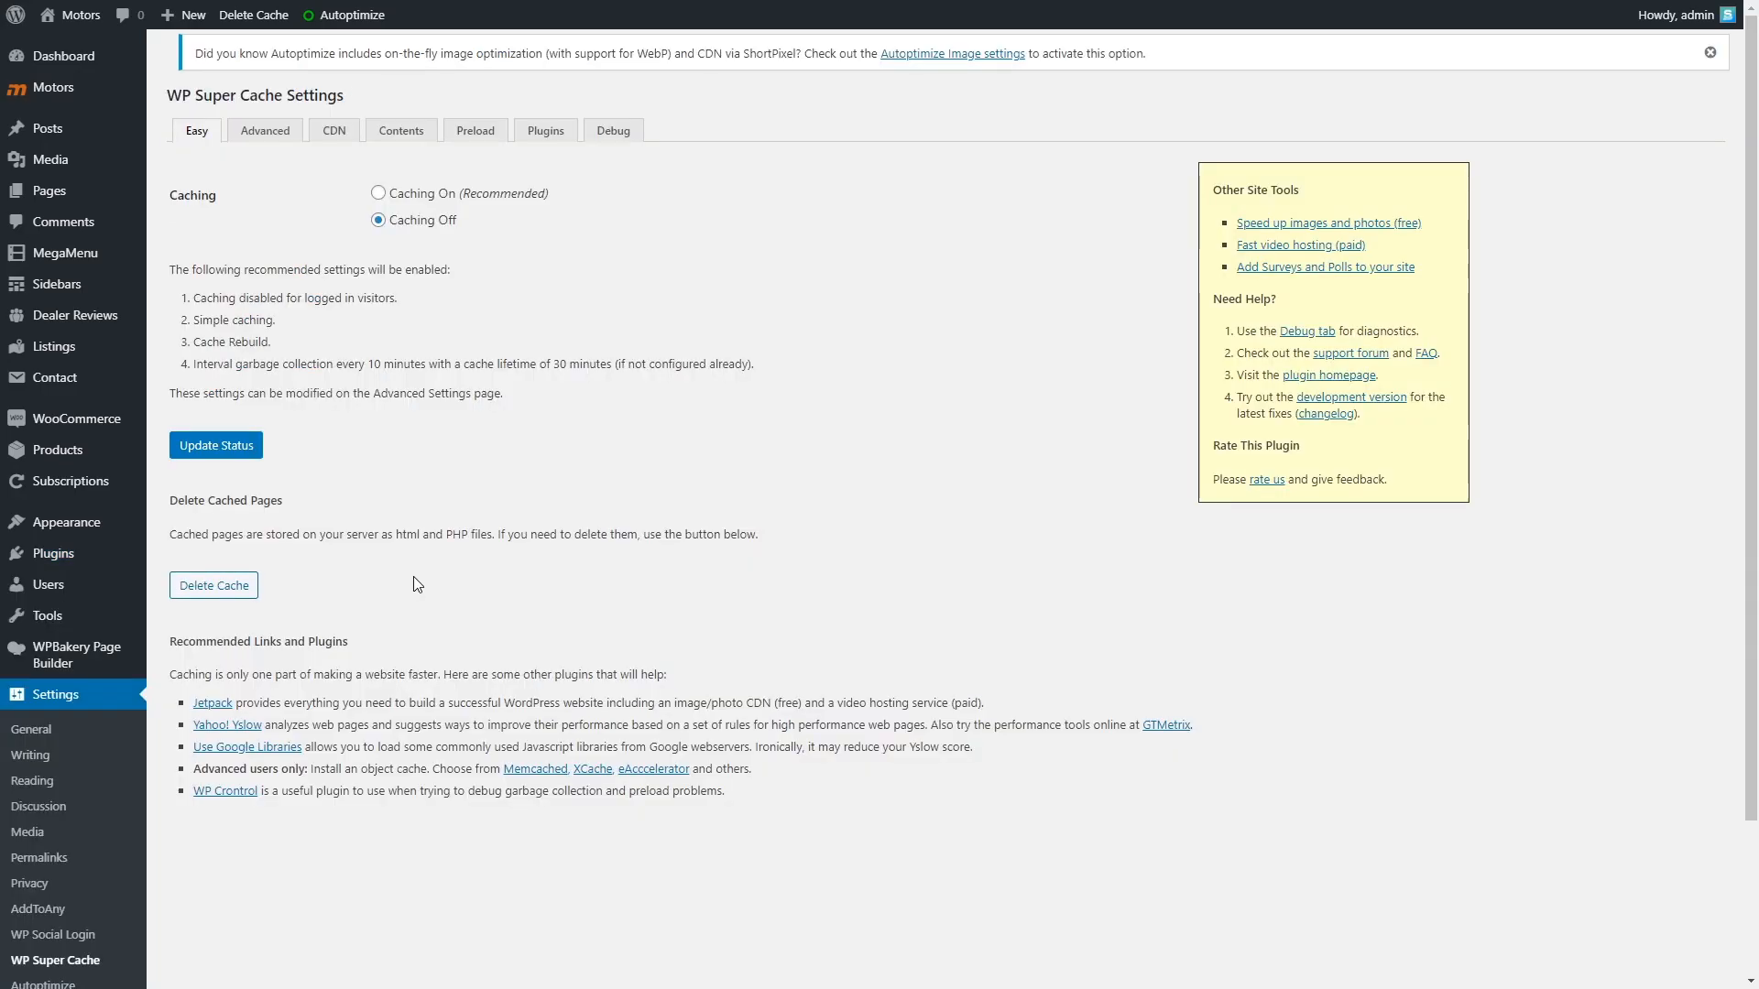
left_click(377, 193)
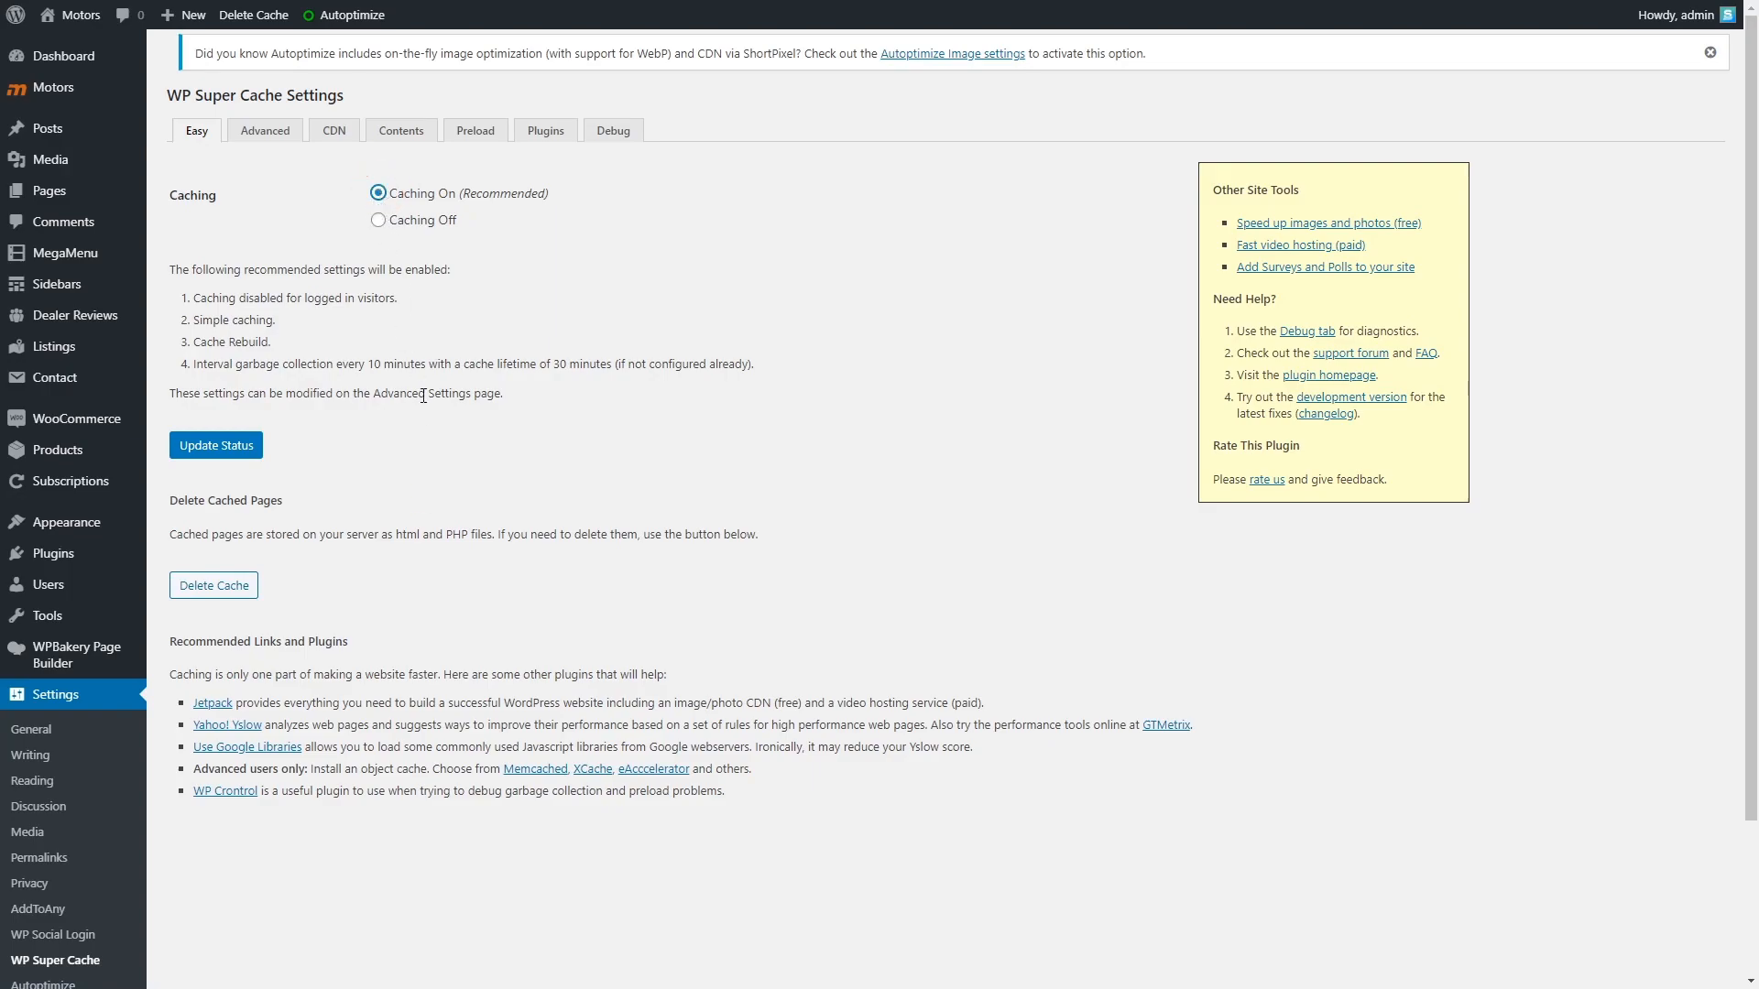
left_click(216, 445)
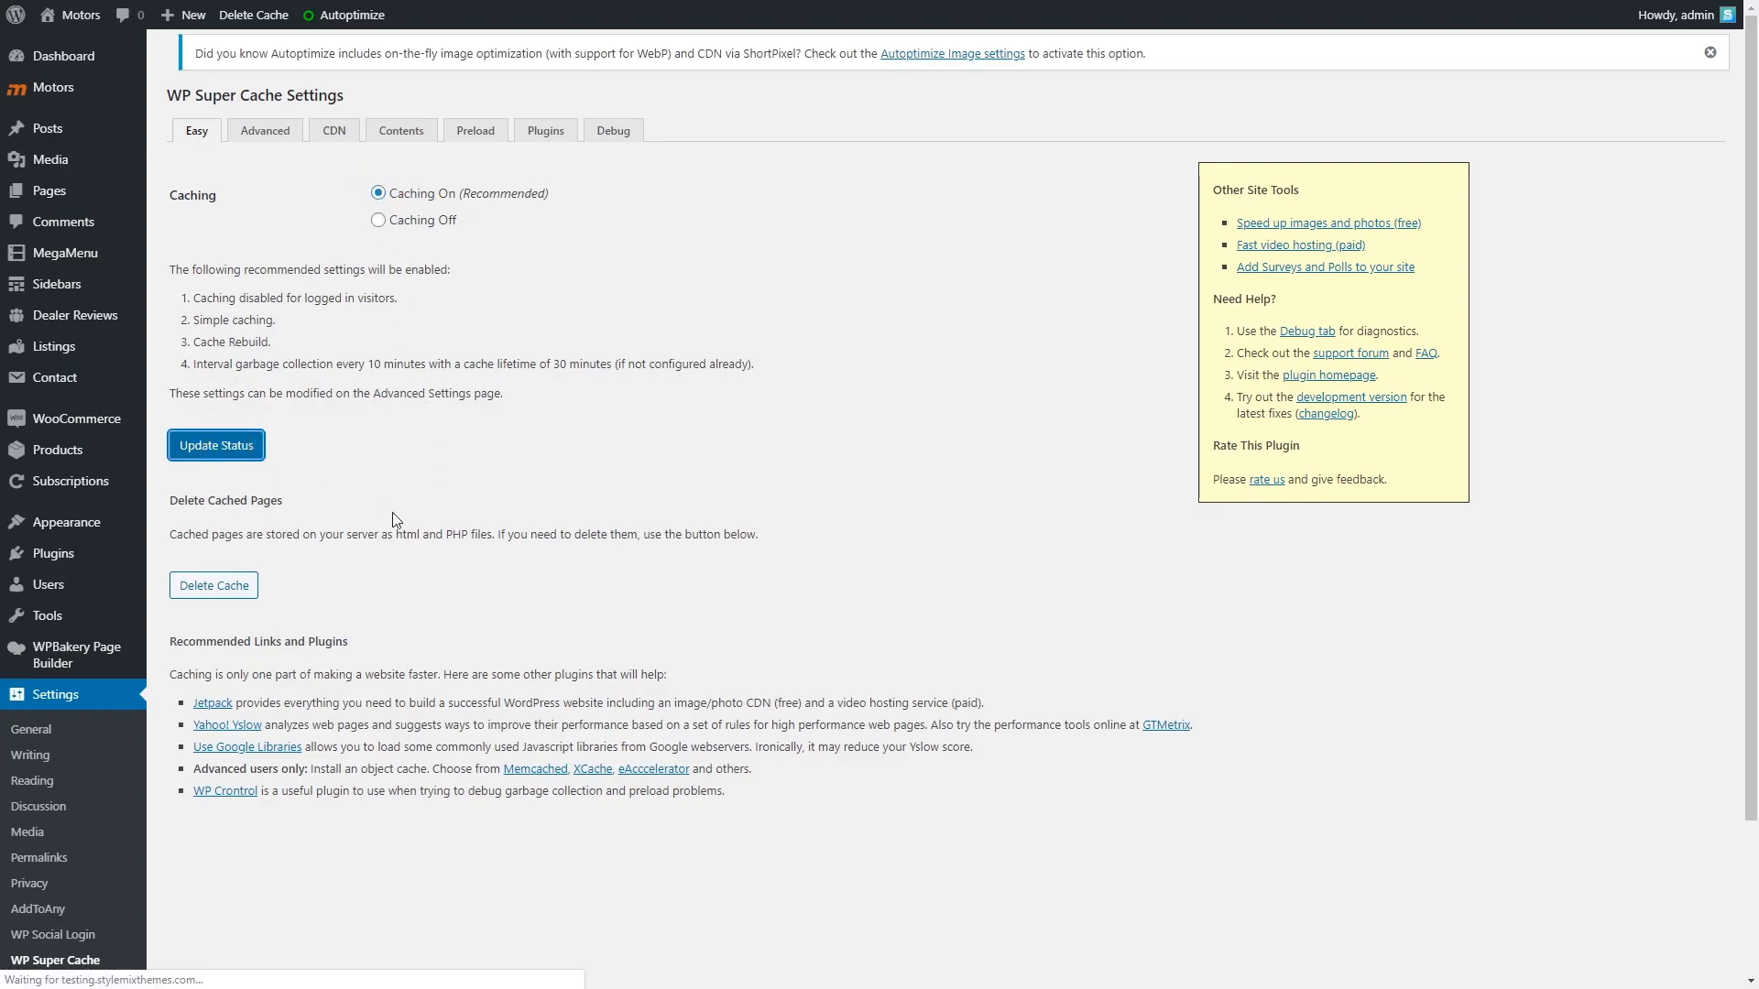
left_click(216, 445)
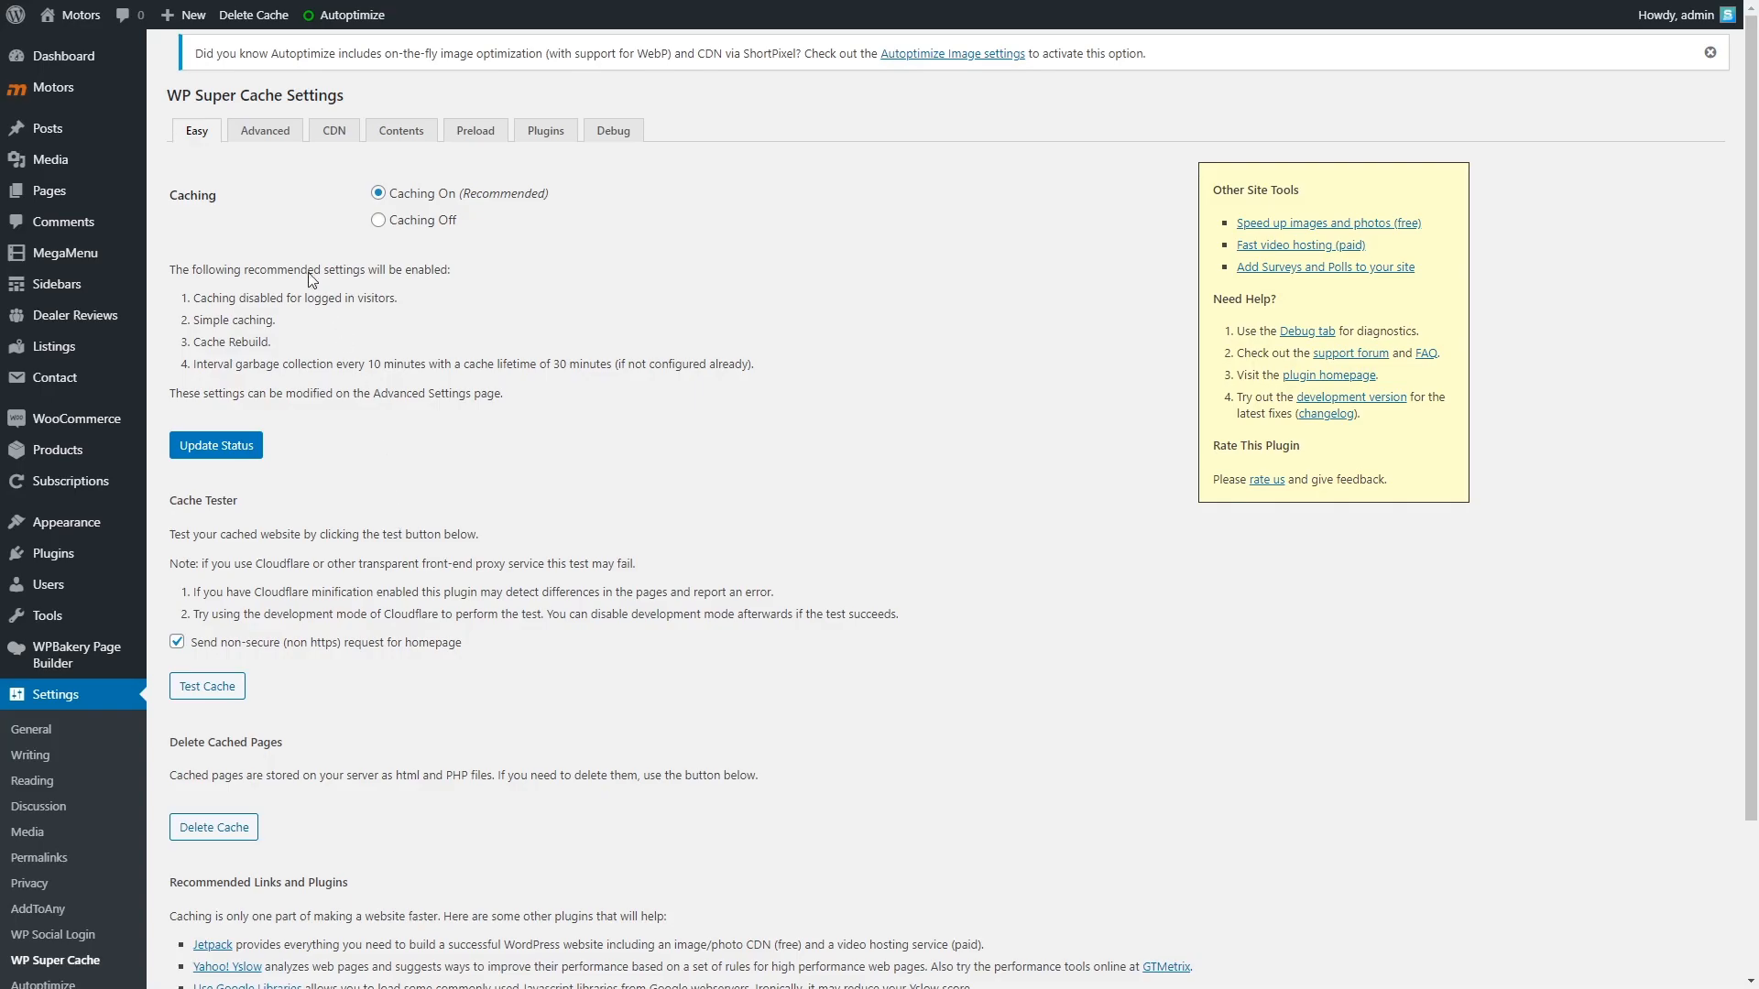
left_click(264, 130)
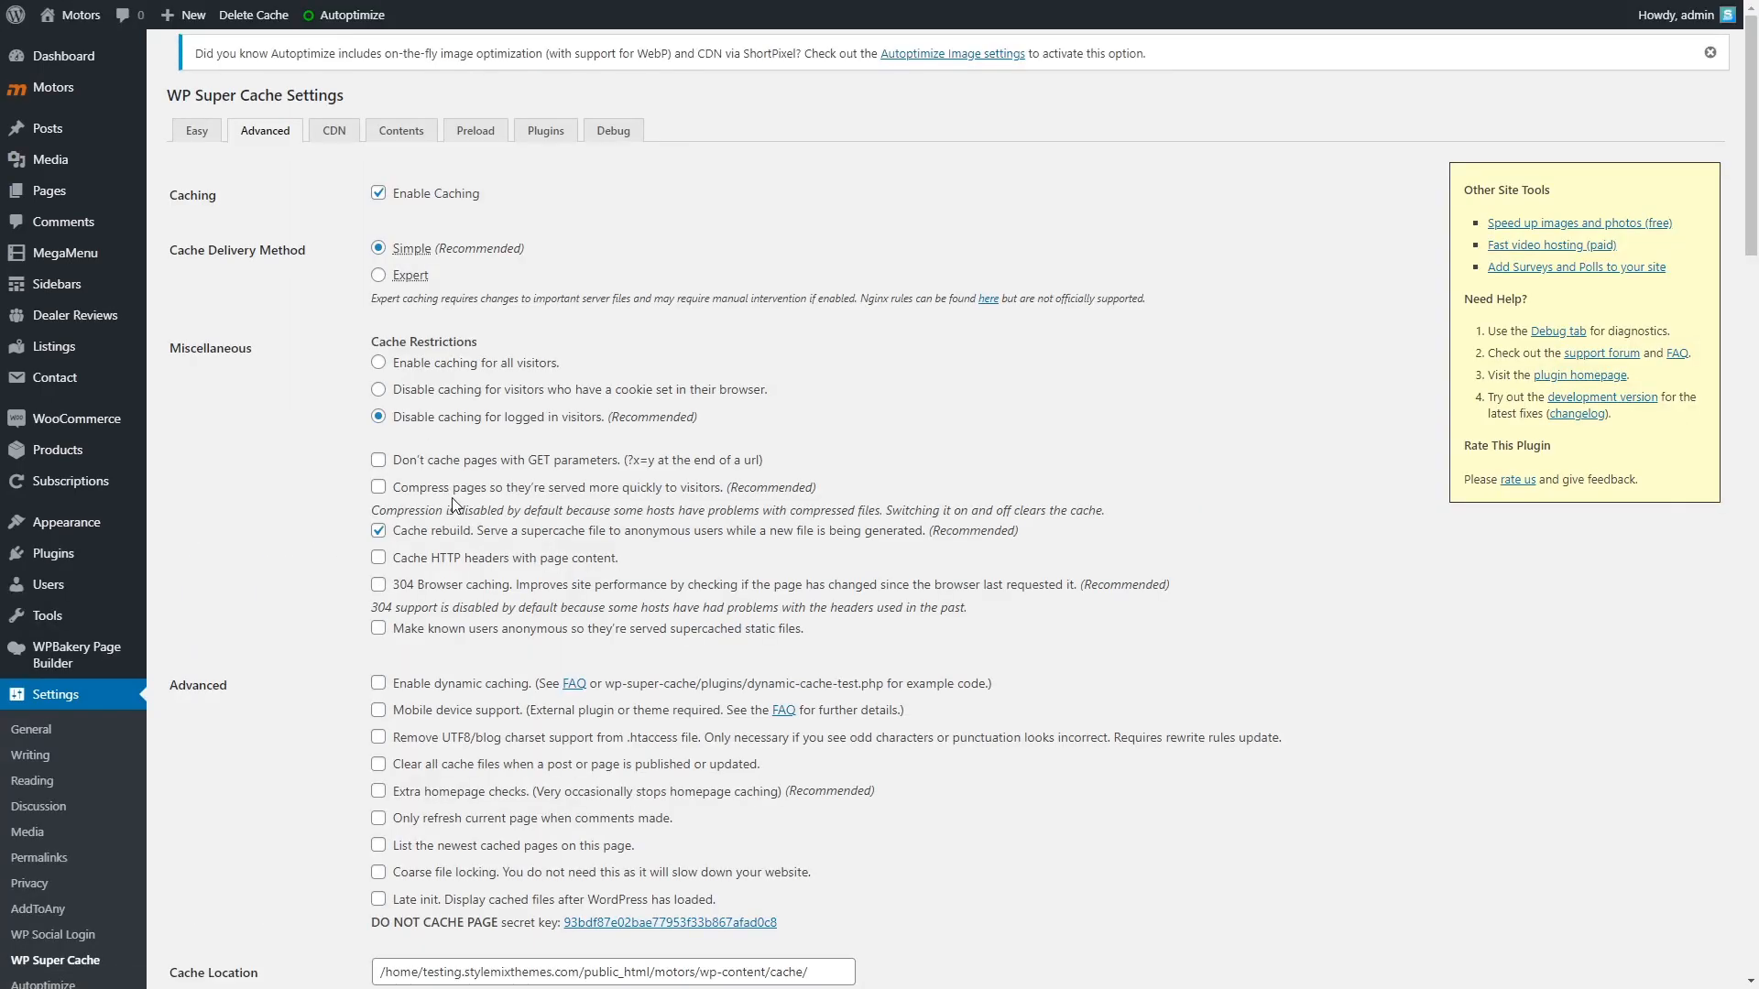
Cache for all visitors, skip GET parameters, compress pages and enable 304 browser caching
left_click(378, 363)
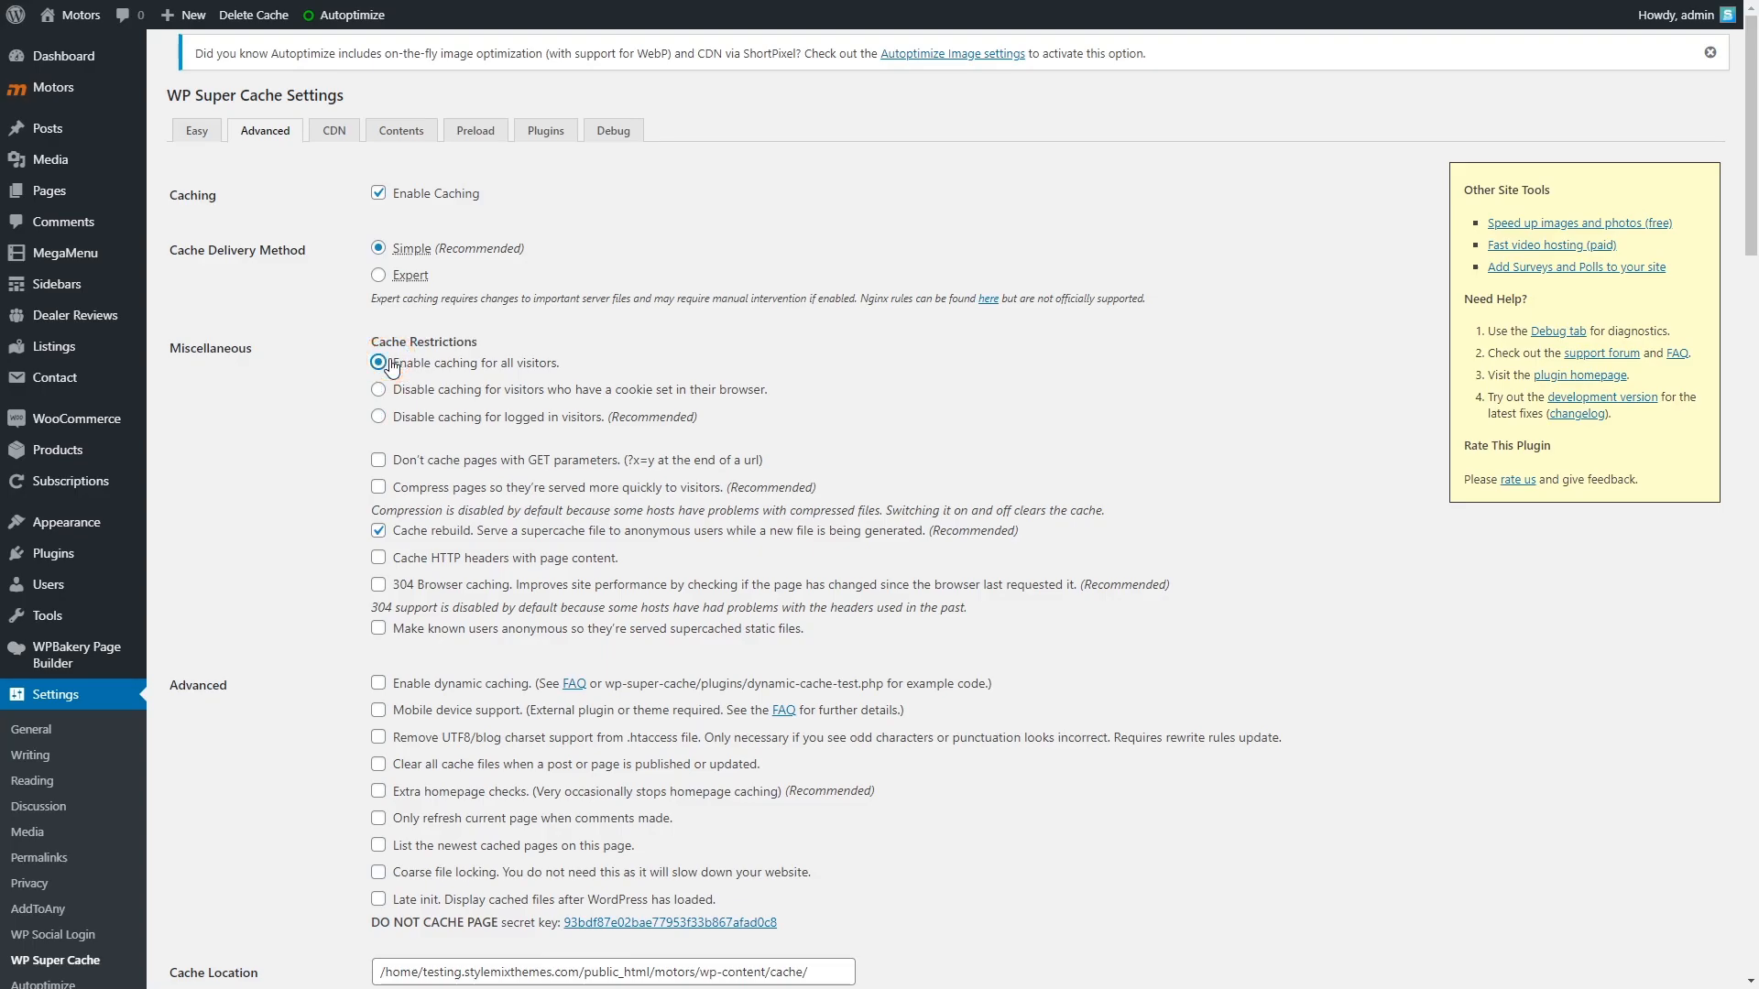
left_click(377, 460)
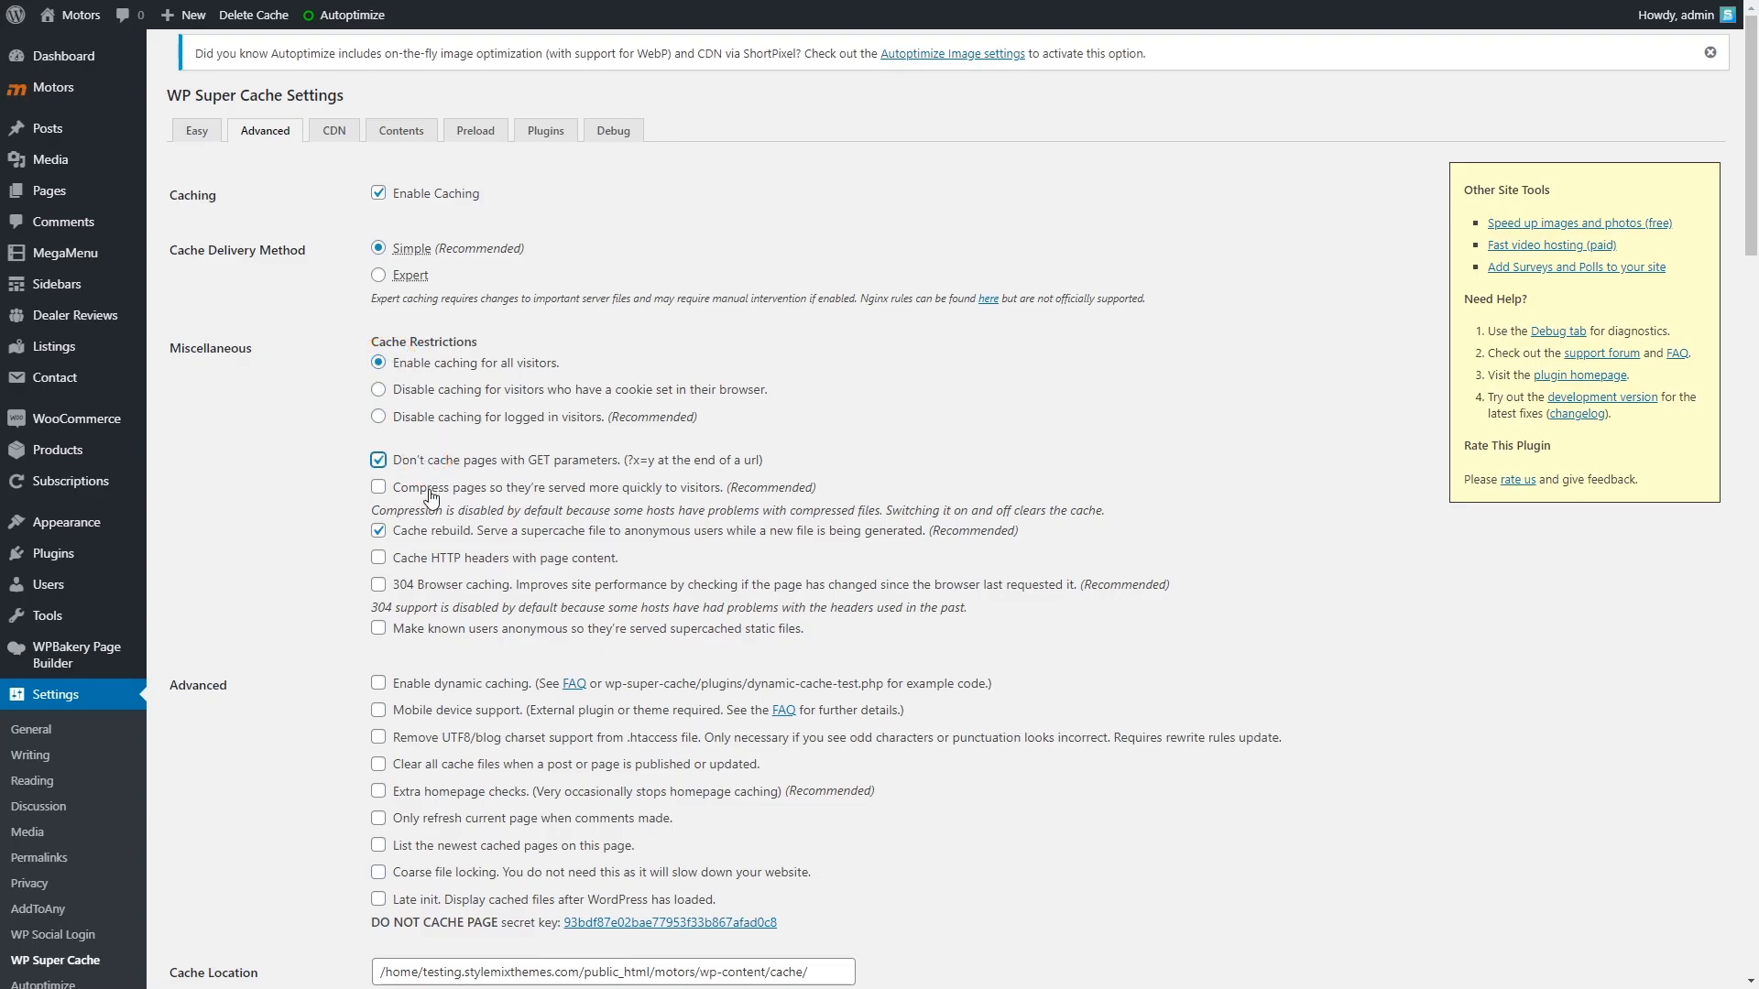
left_click(378, 487)
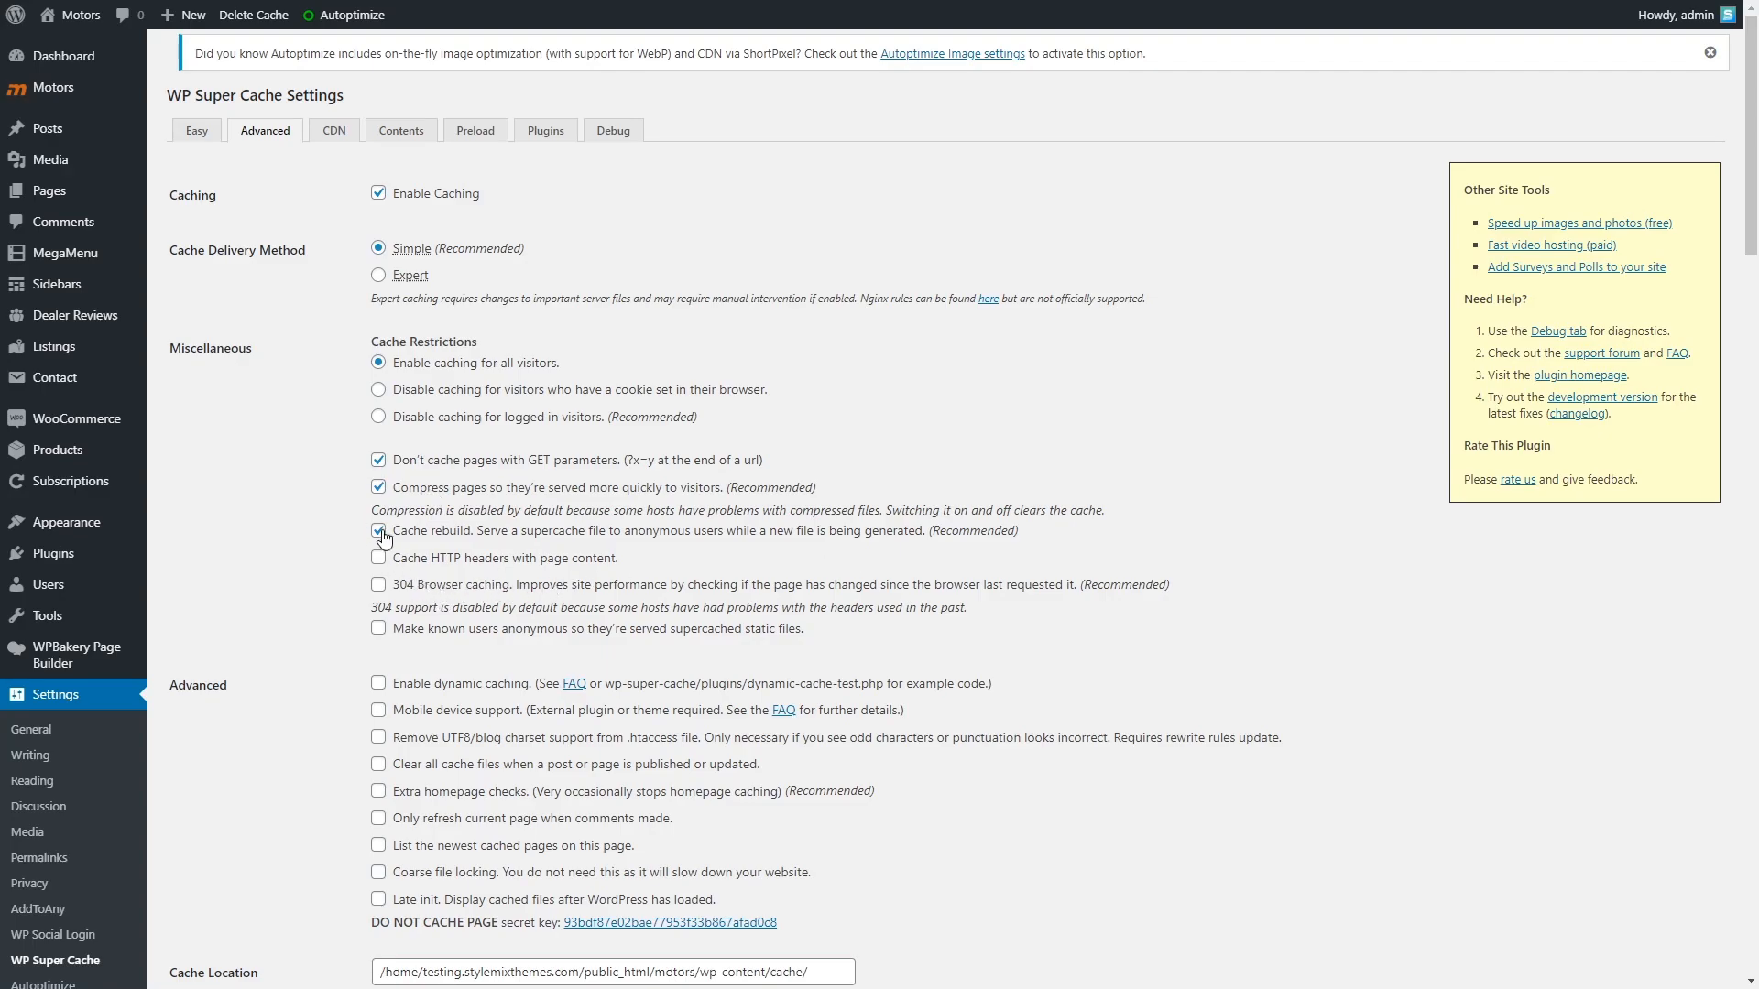
left_click(378, 584)
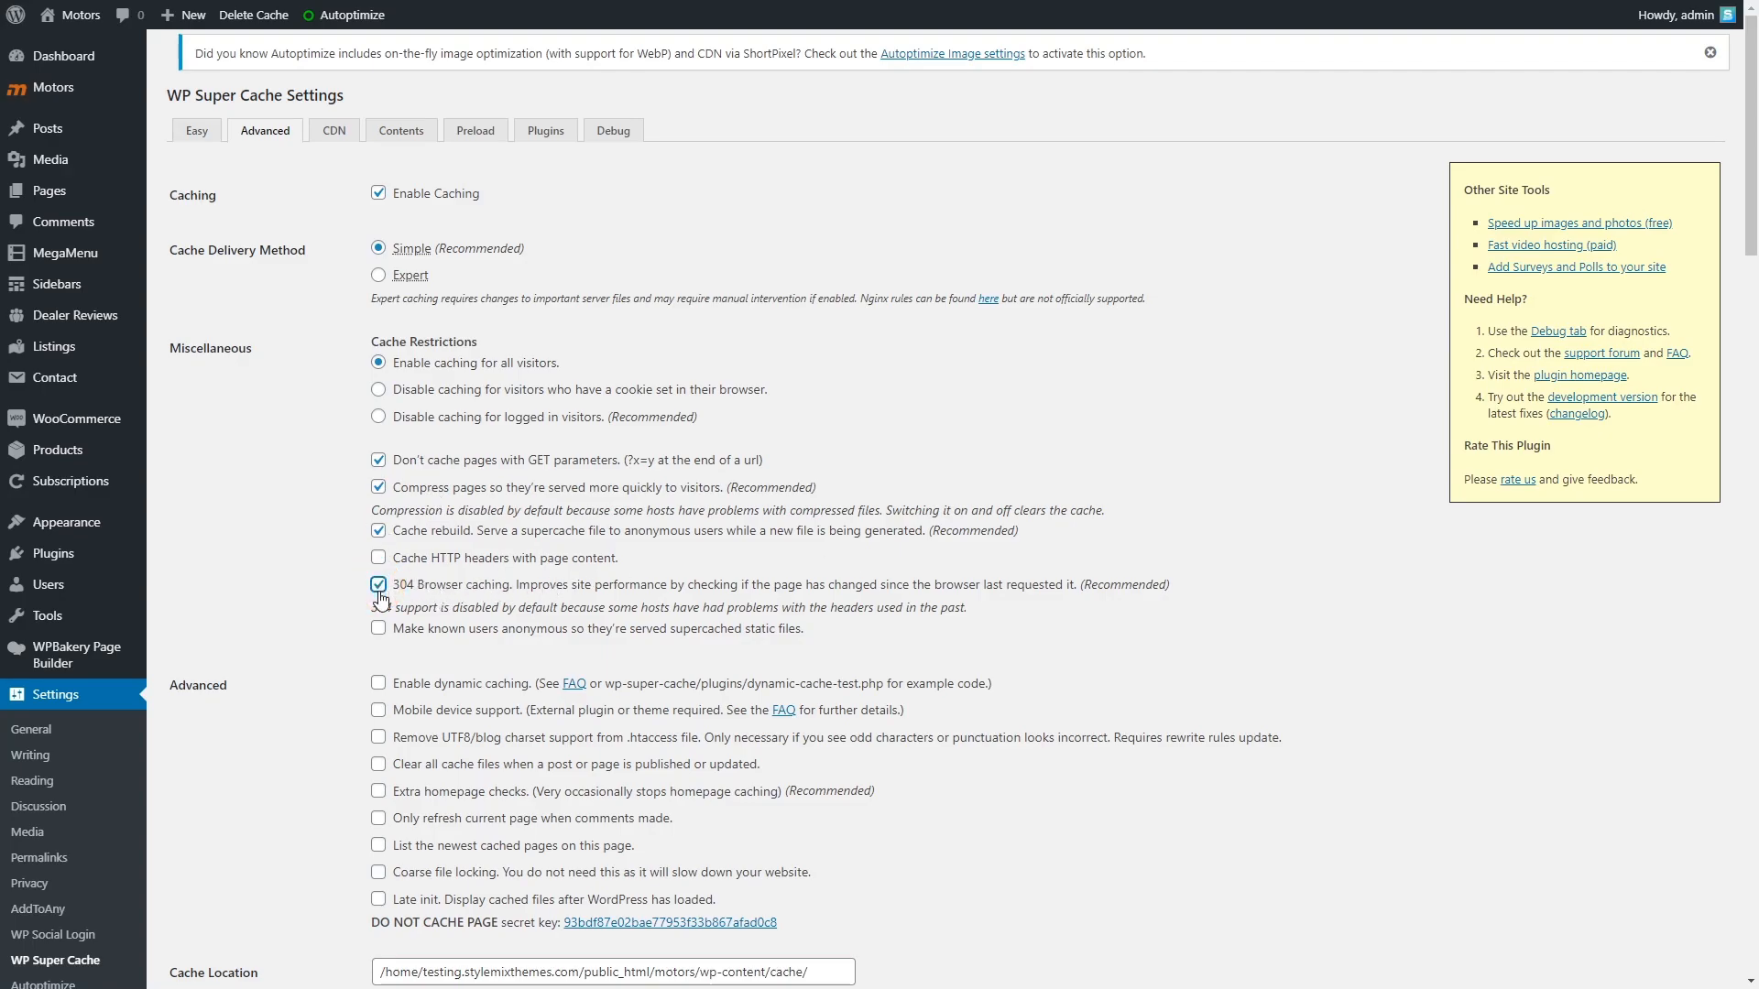
Enable dynamic caching, drop UTF8 charset, clear cache on publish, refresh only current page, and save
scroll("down", 3)
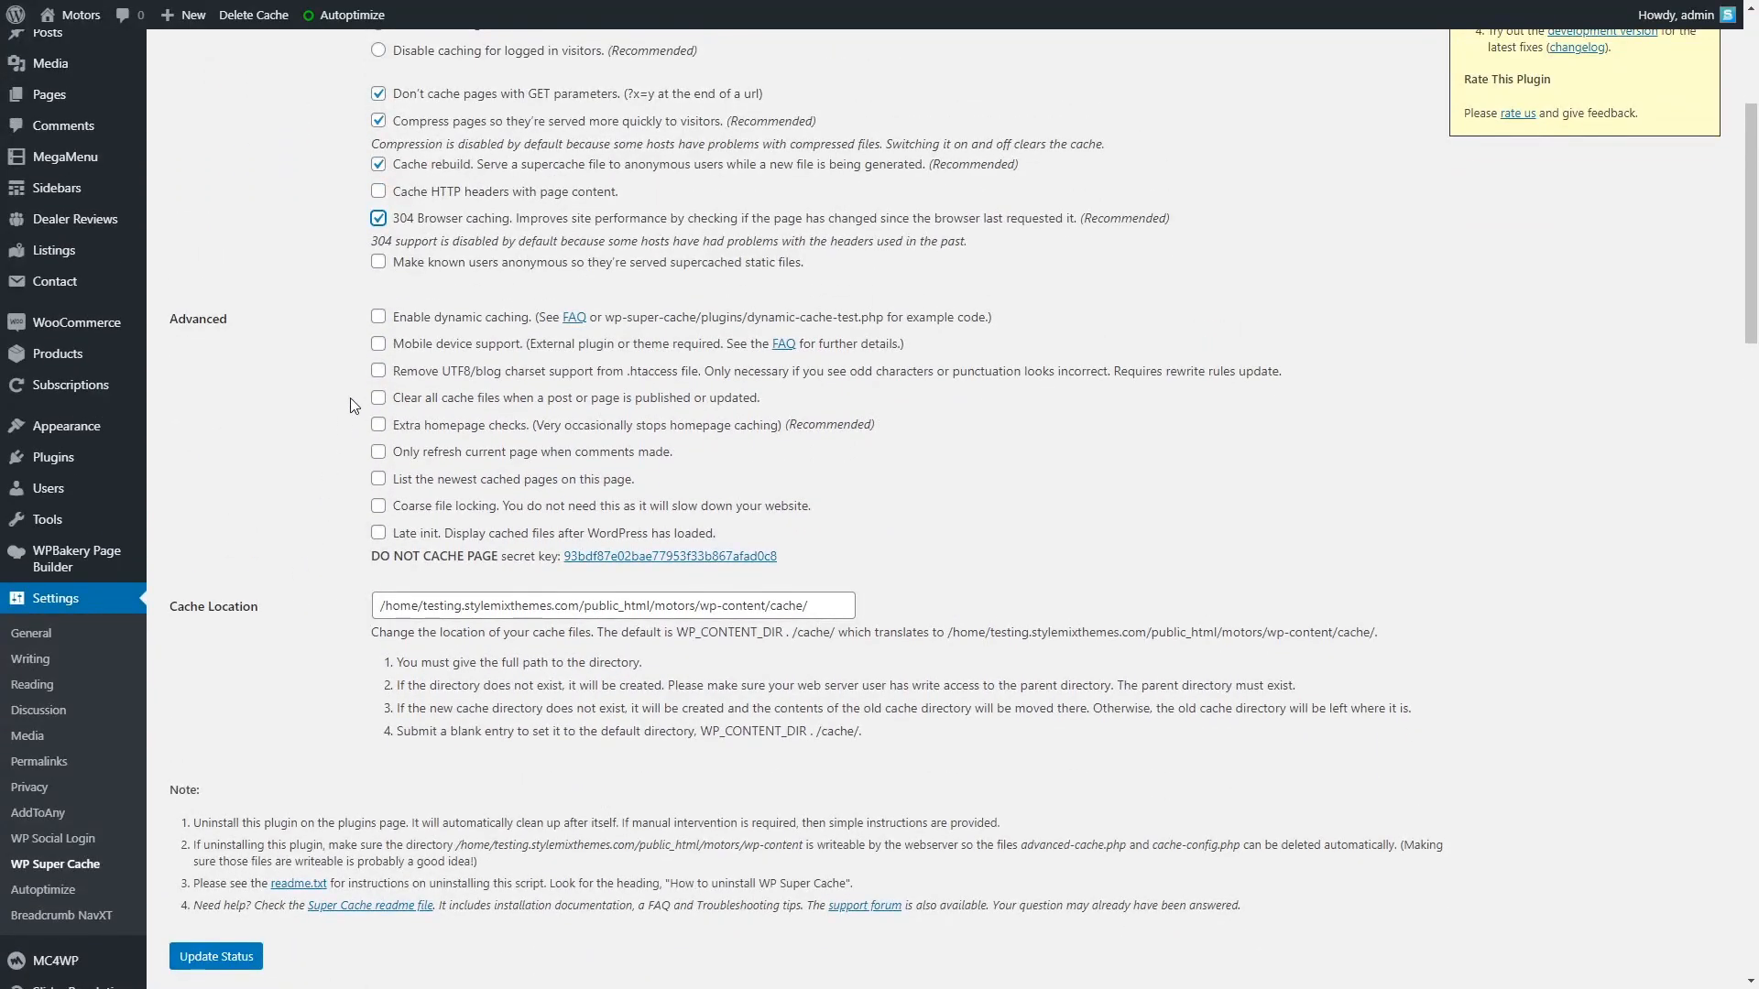
left_click(377, 317)
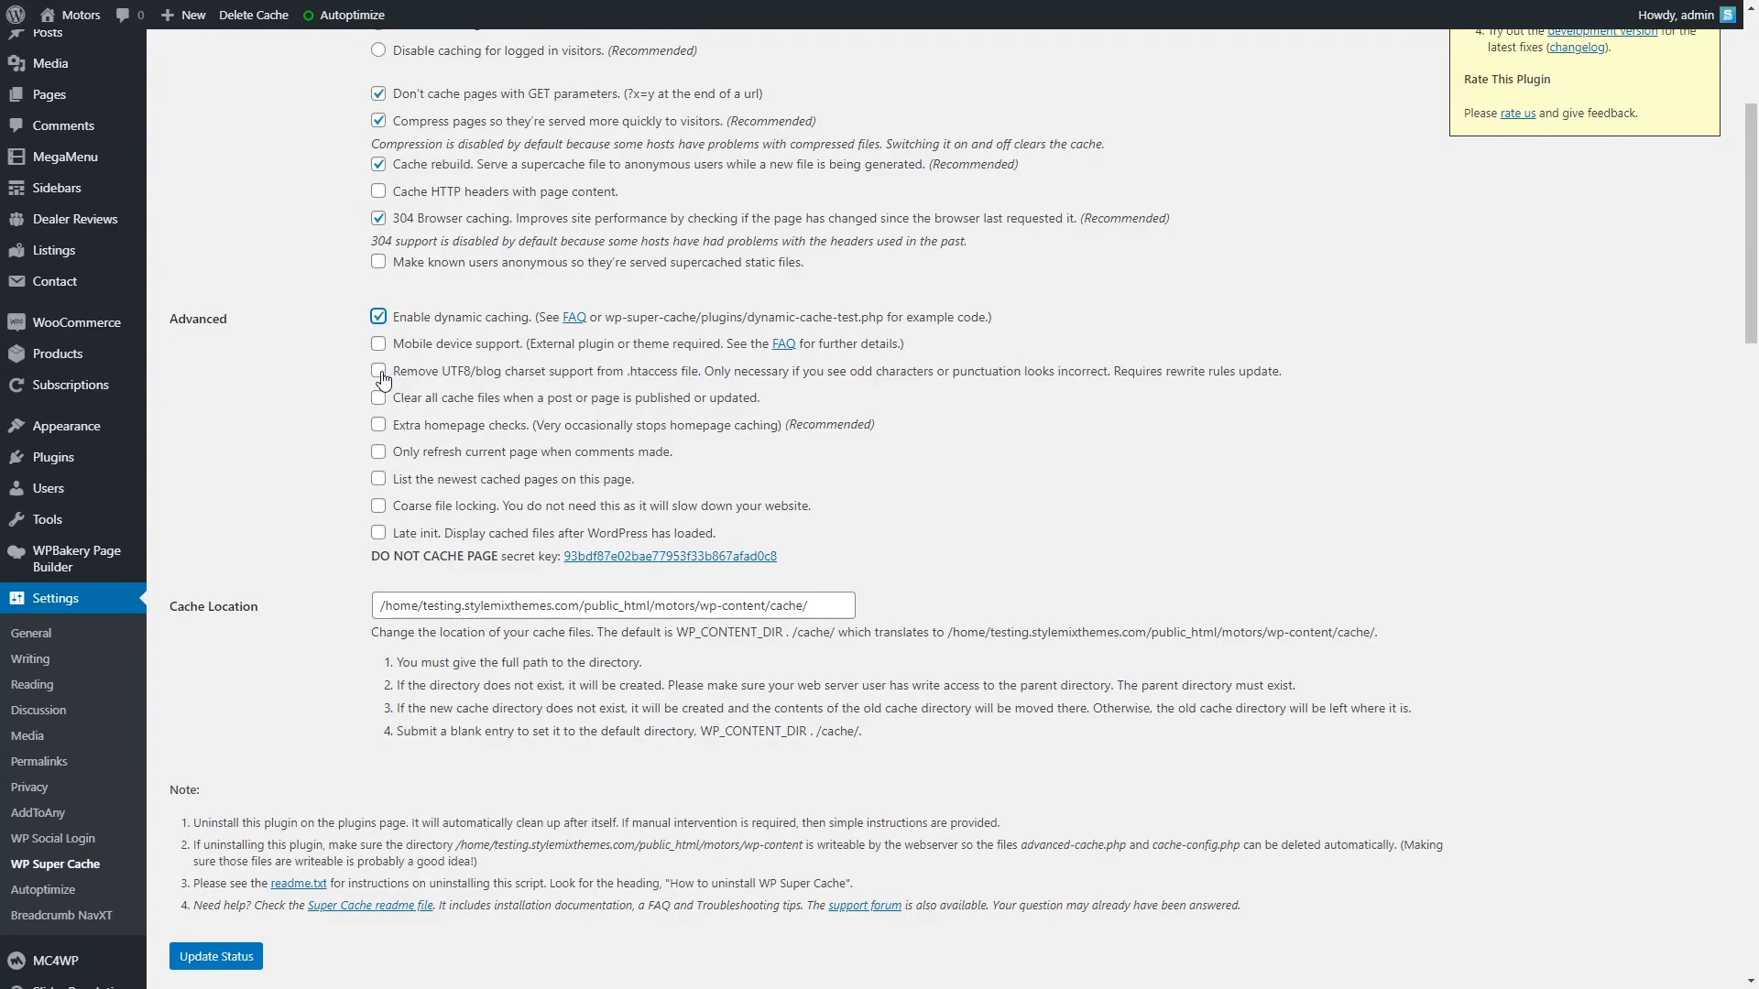
left_click(379, 397)
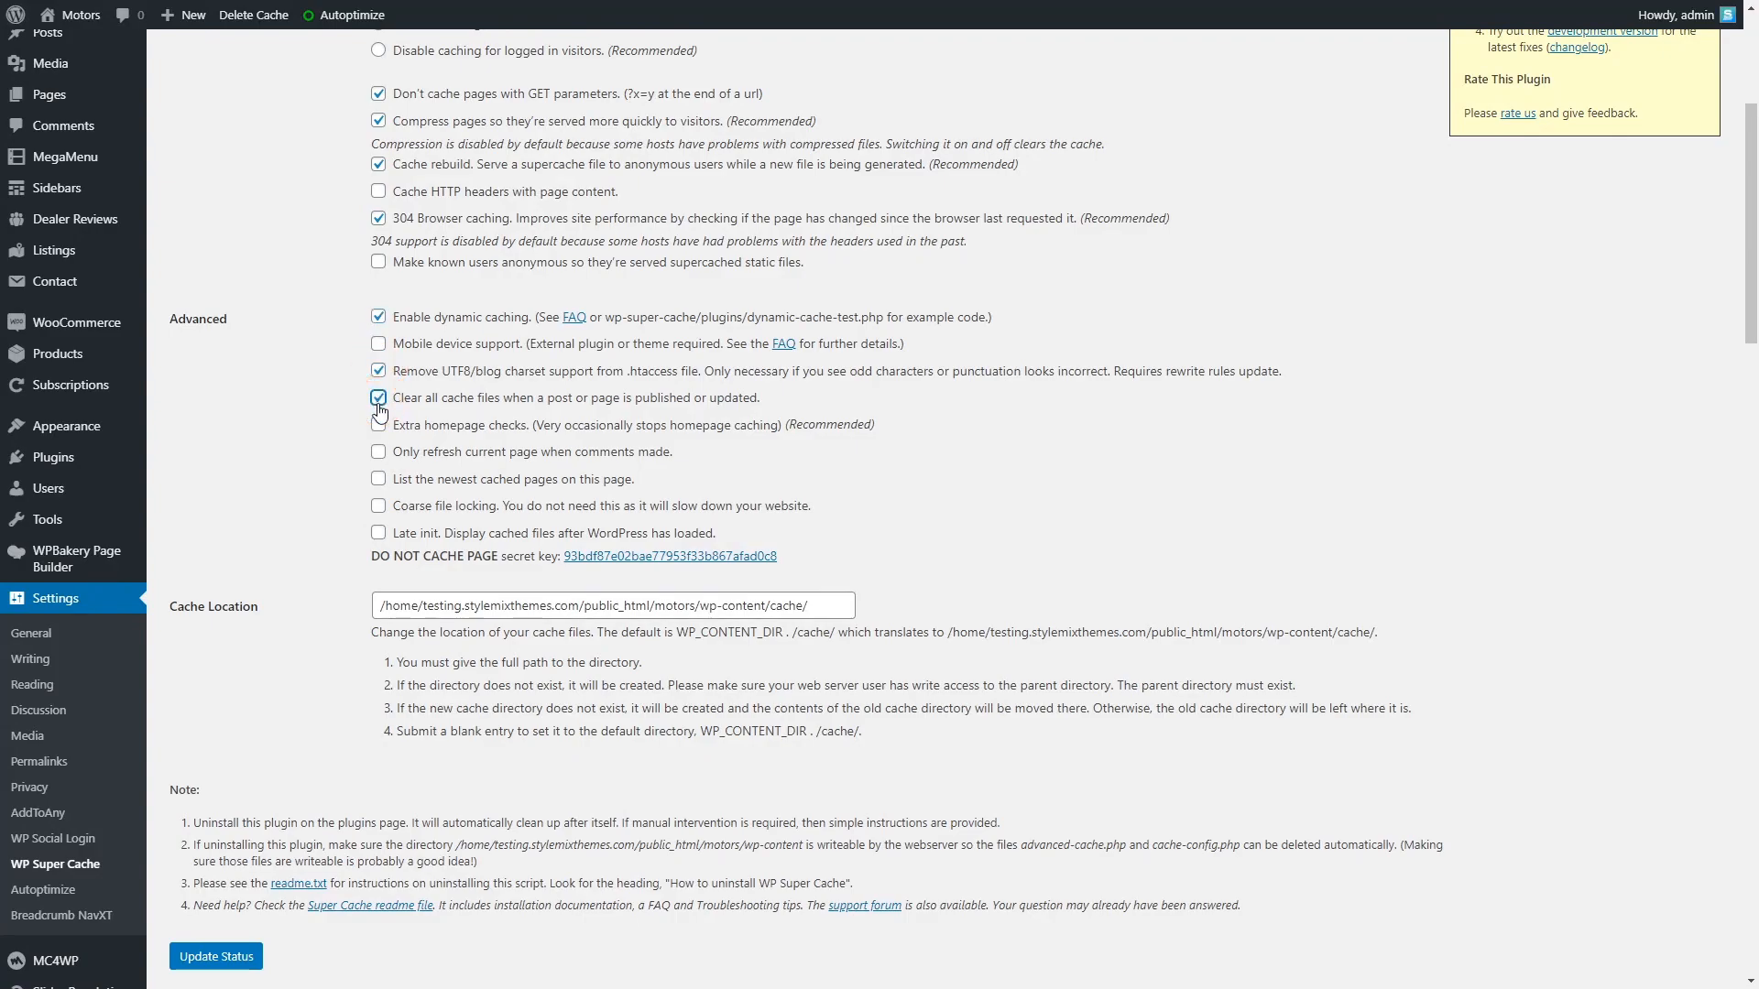
left_click(378, 423)
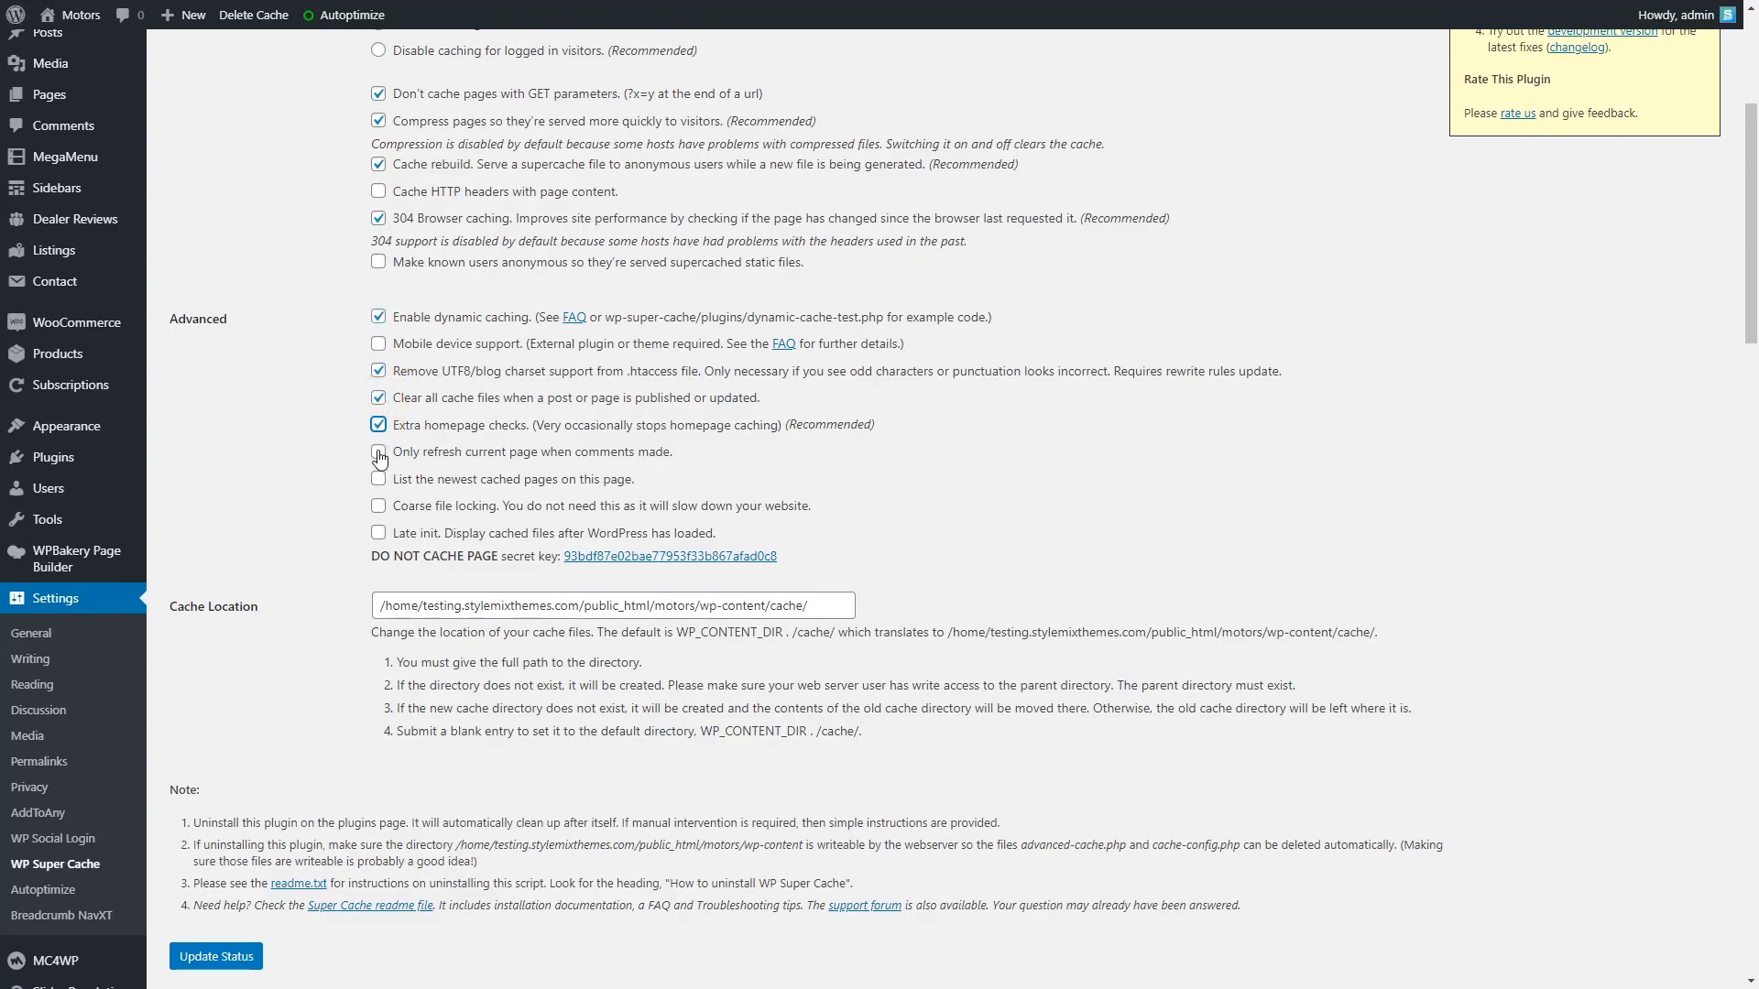
left_click(378, 450)
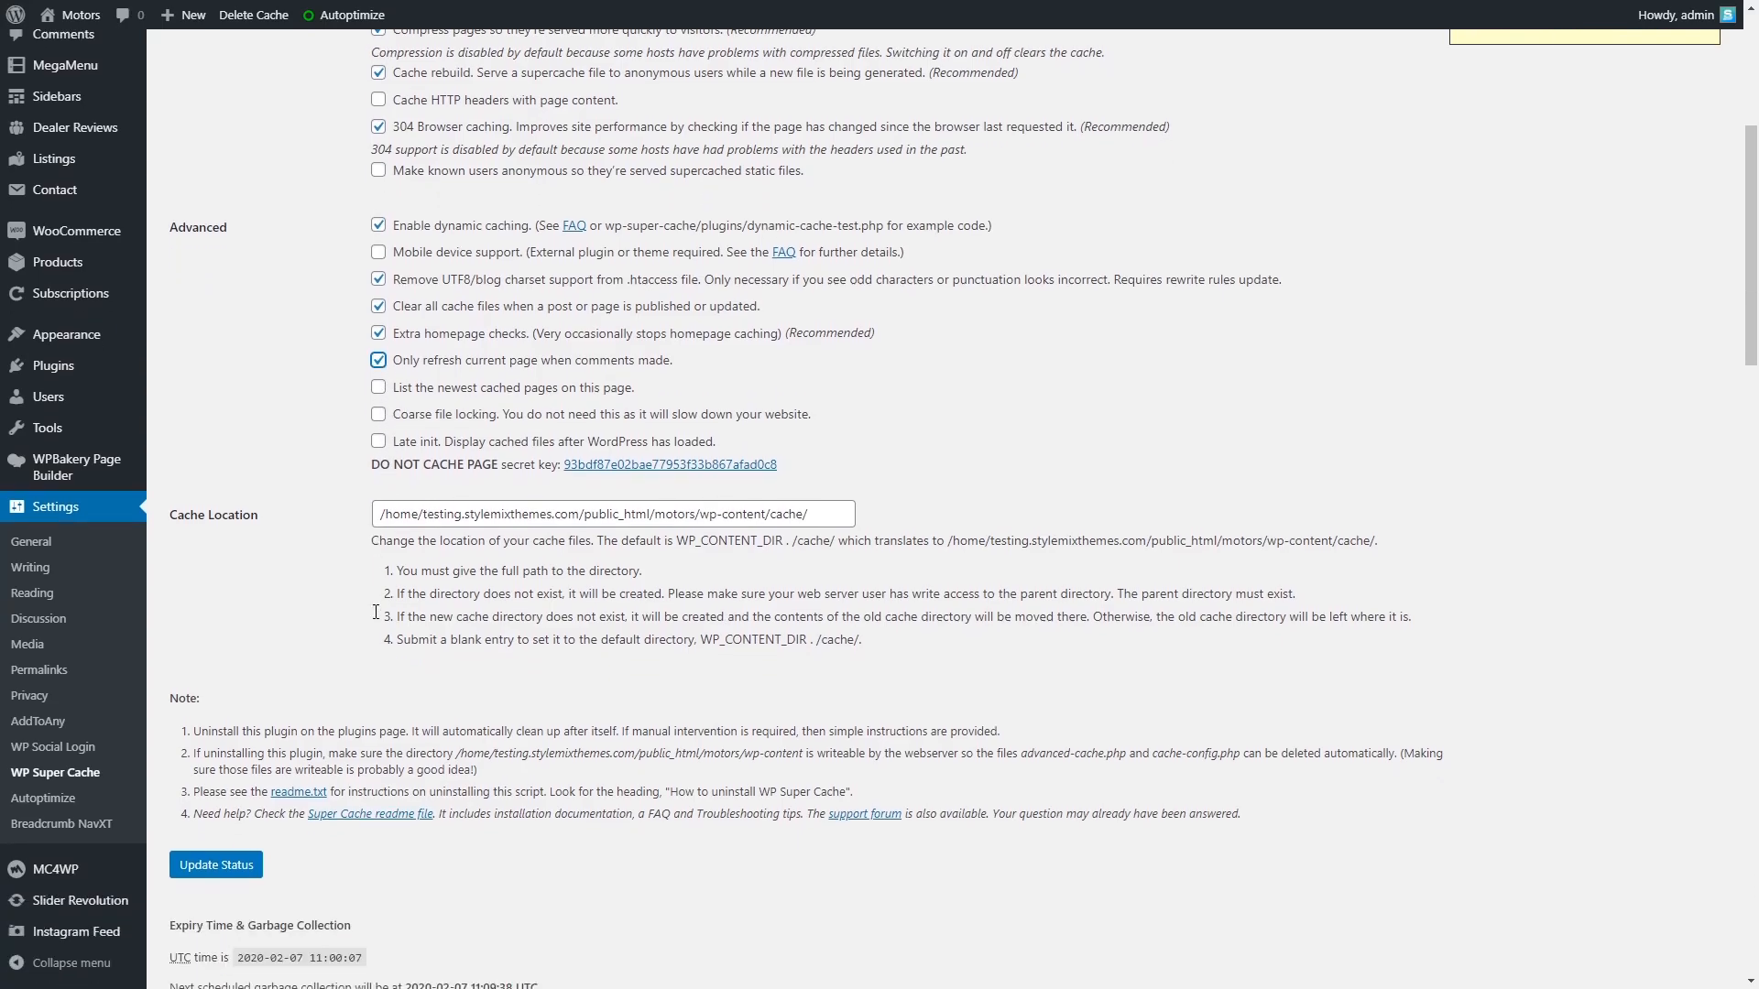
scroll("down", 3)
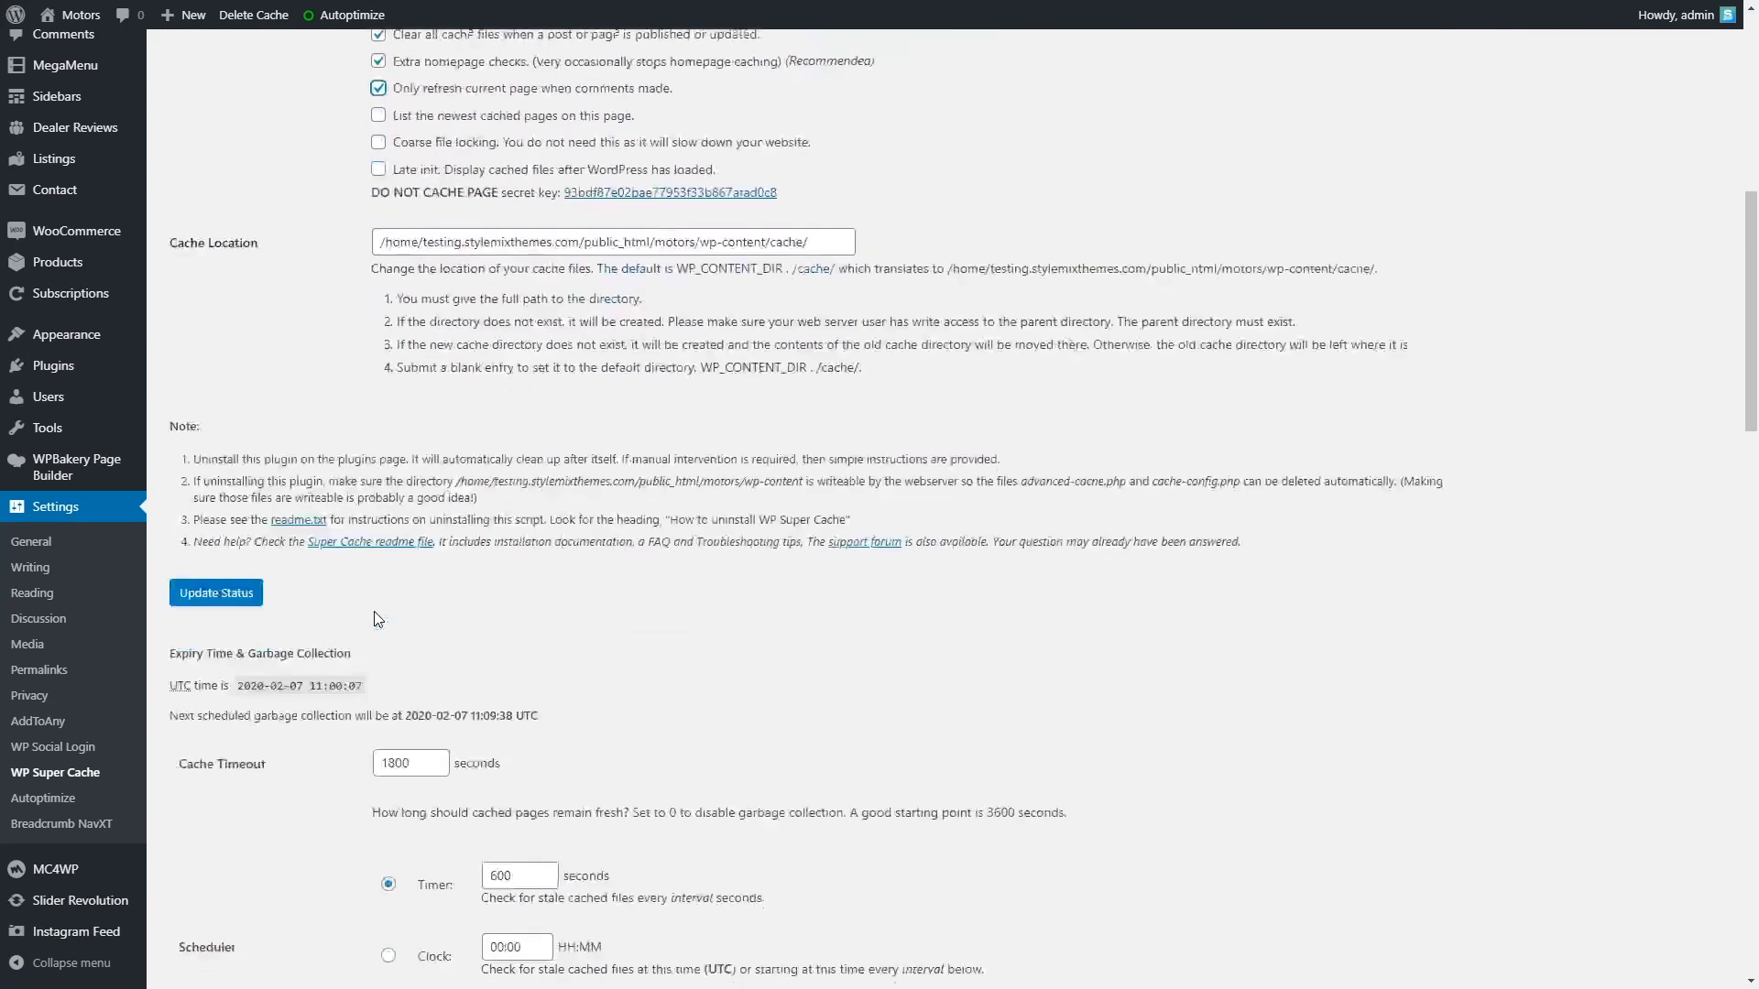
left_click(216, 590)
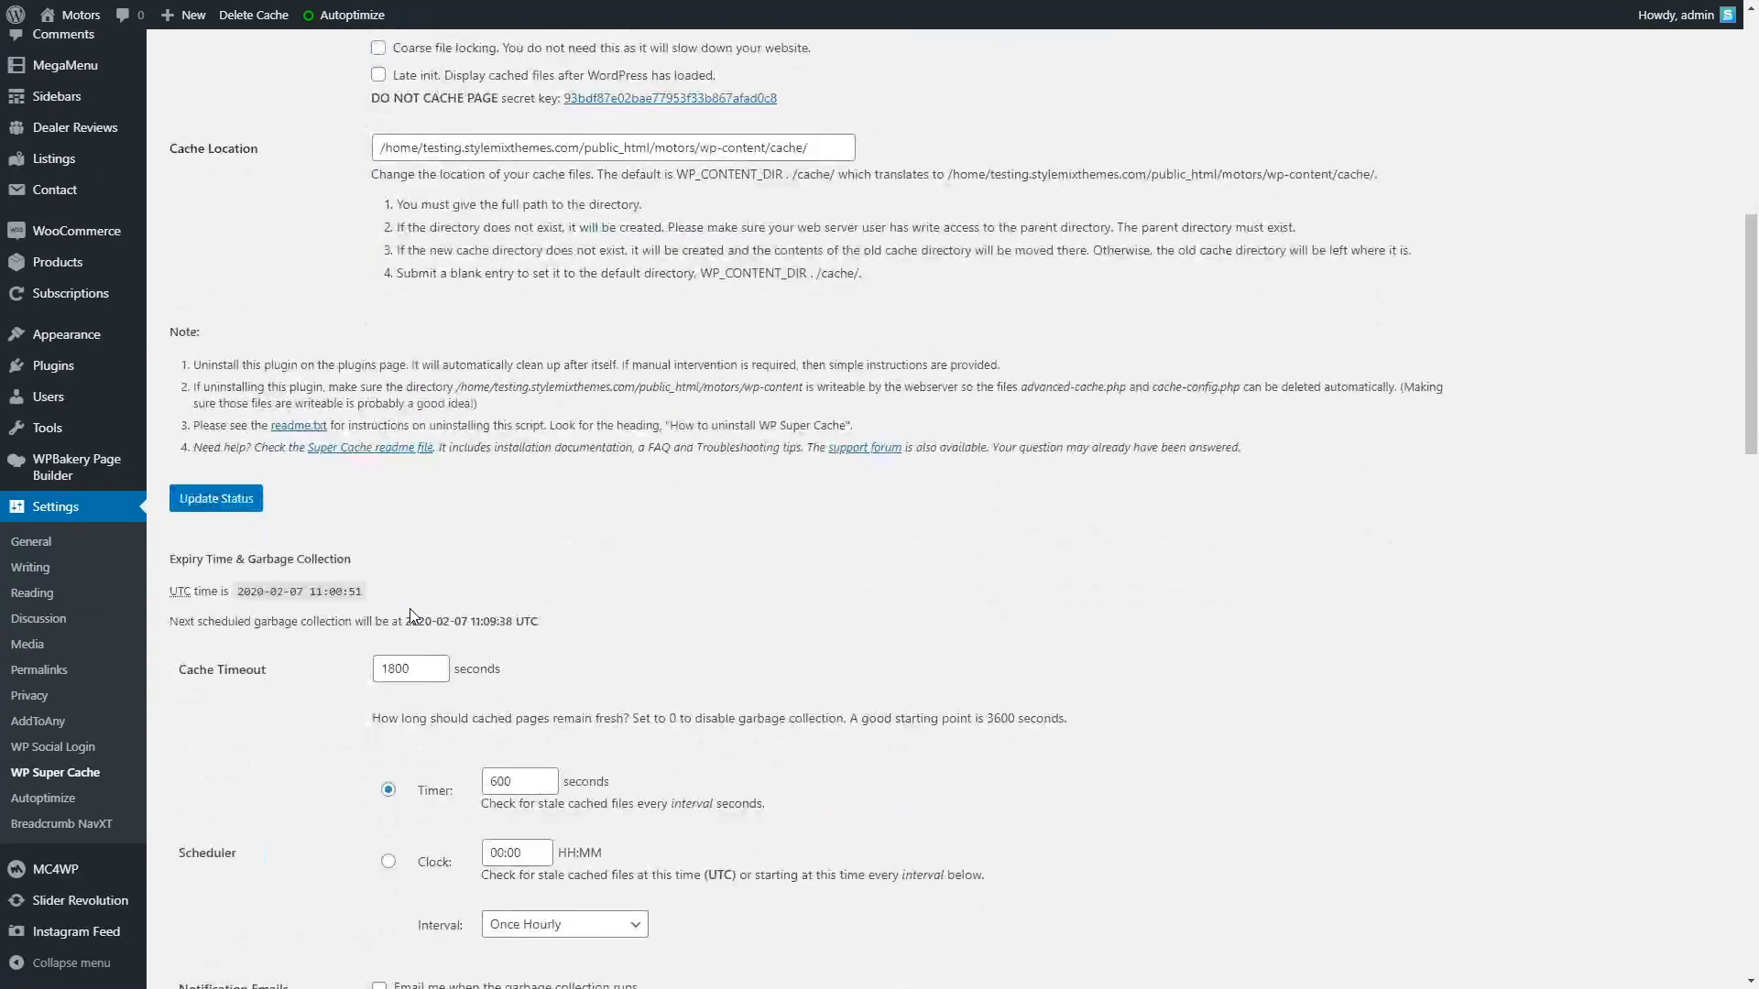
Add a \compare\ line to the rejected URI strings that prevent caching
scroll("down", 3)
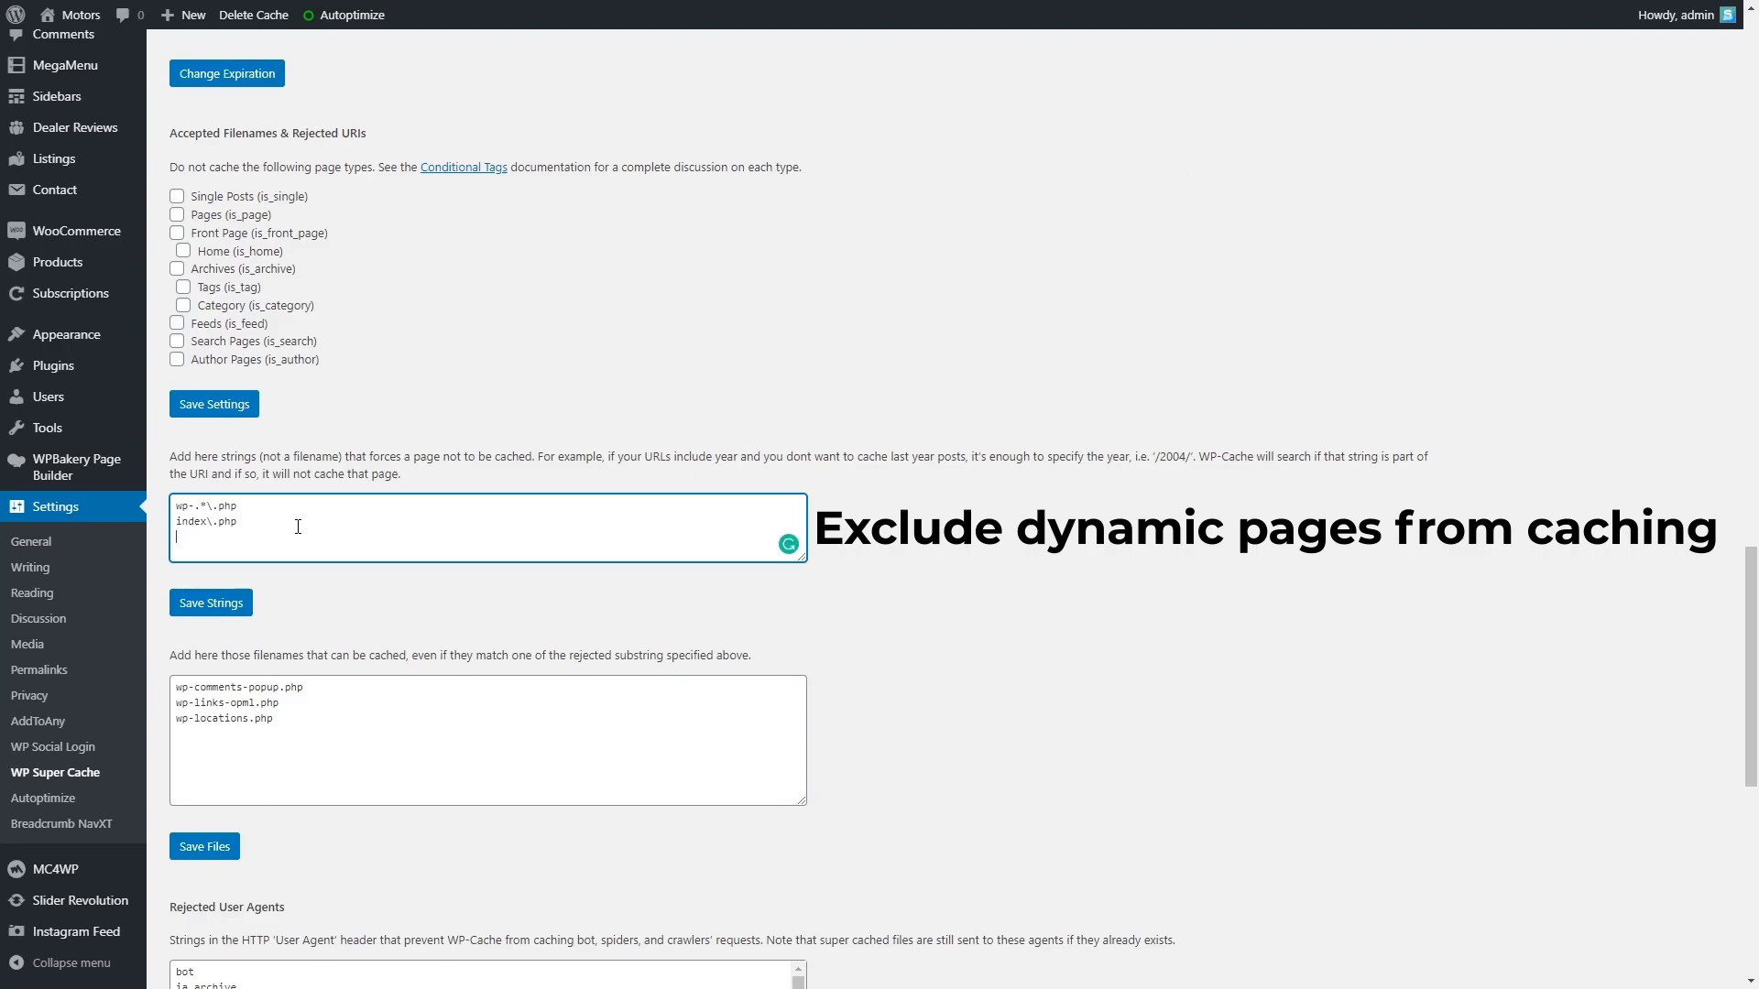
type("\\compare\\")
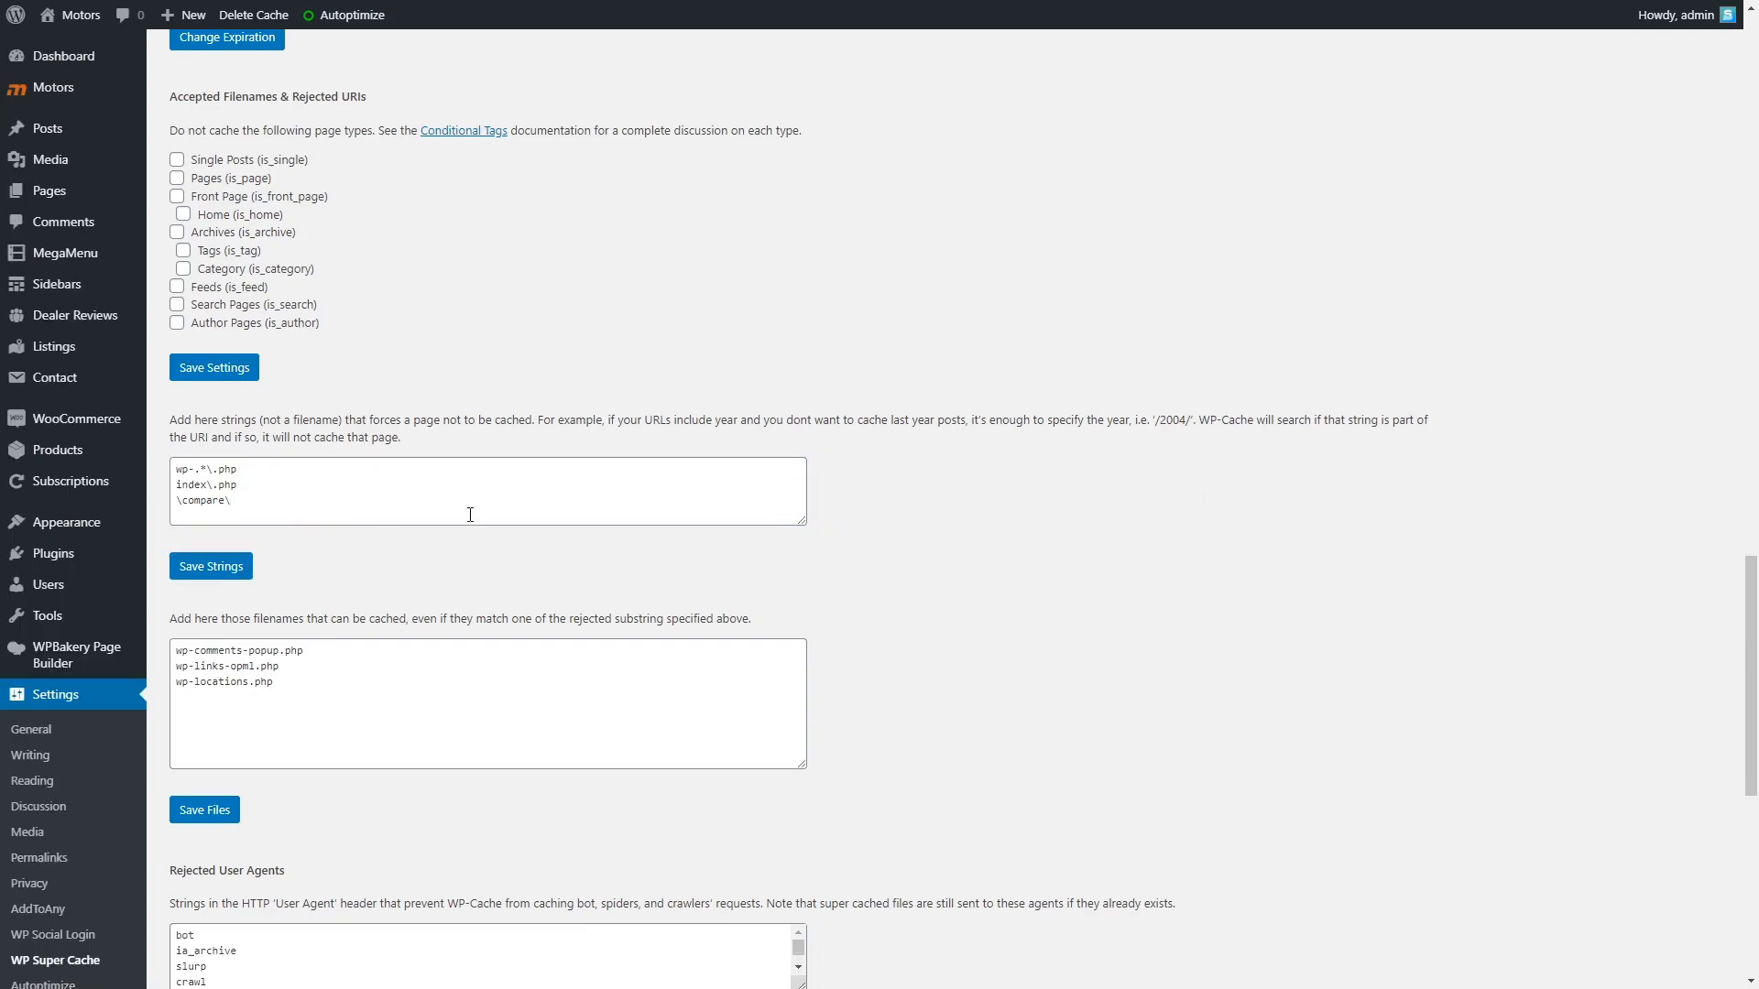
mouse_move(513, 588)
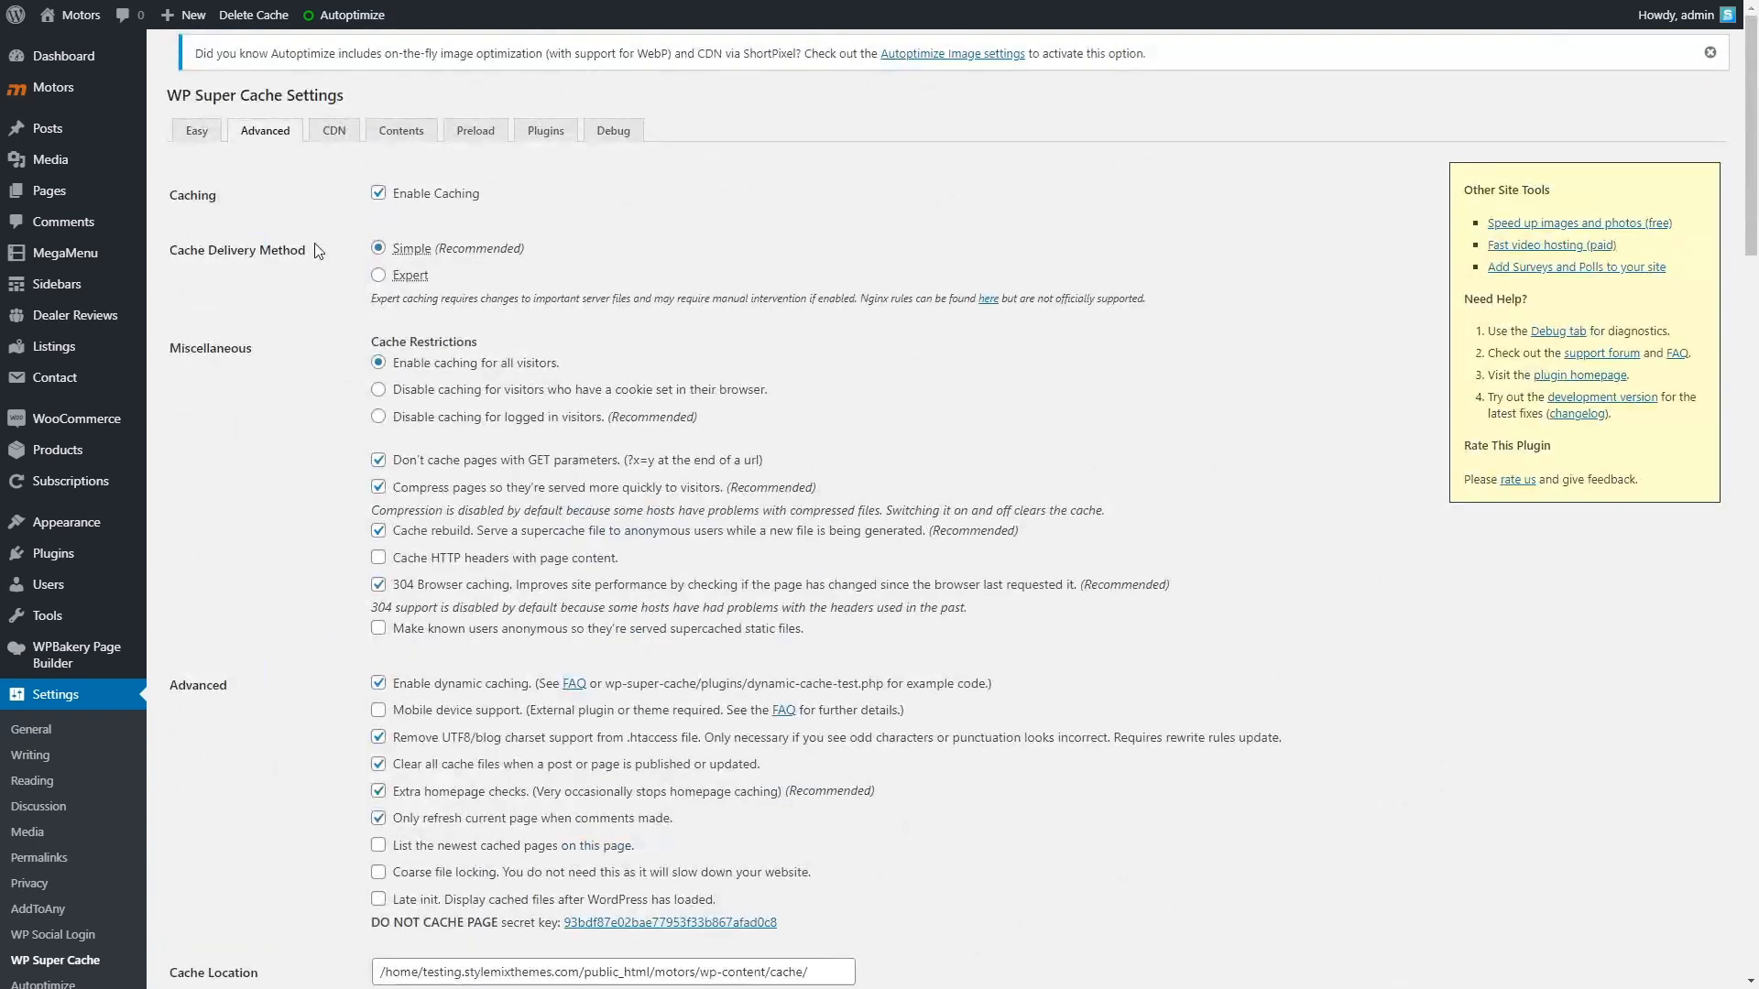
Tick Preload mode in WP Super Cache, then re-test the site in GTmetrix
left_click(475, 130)
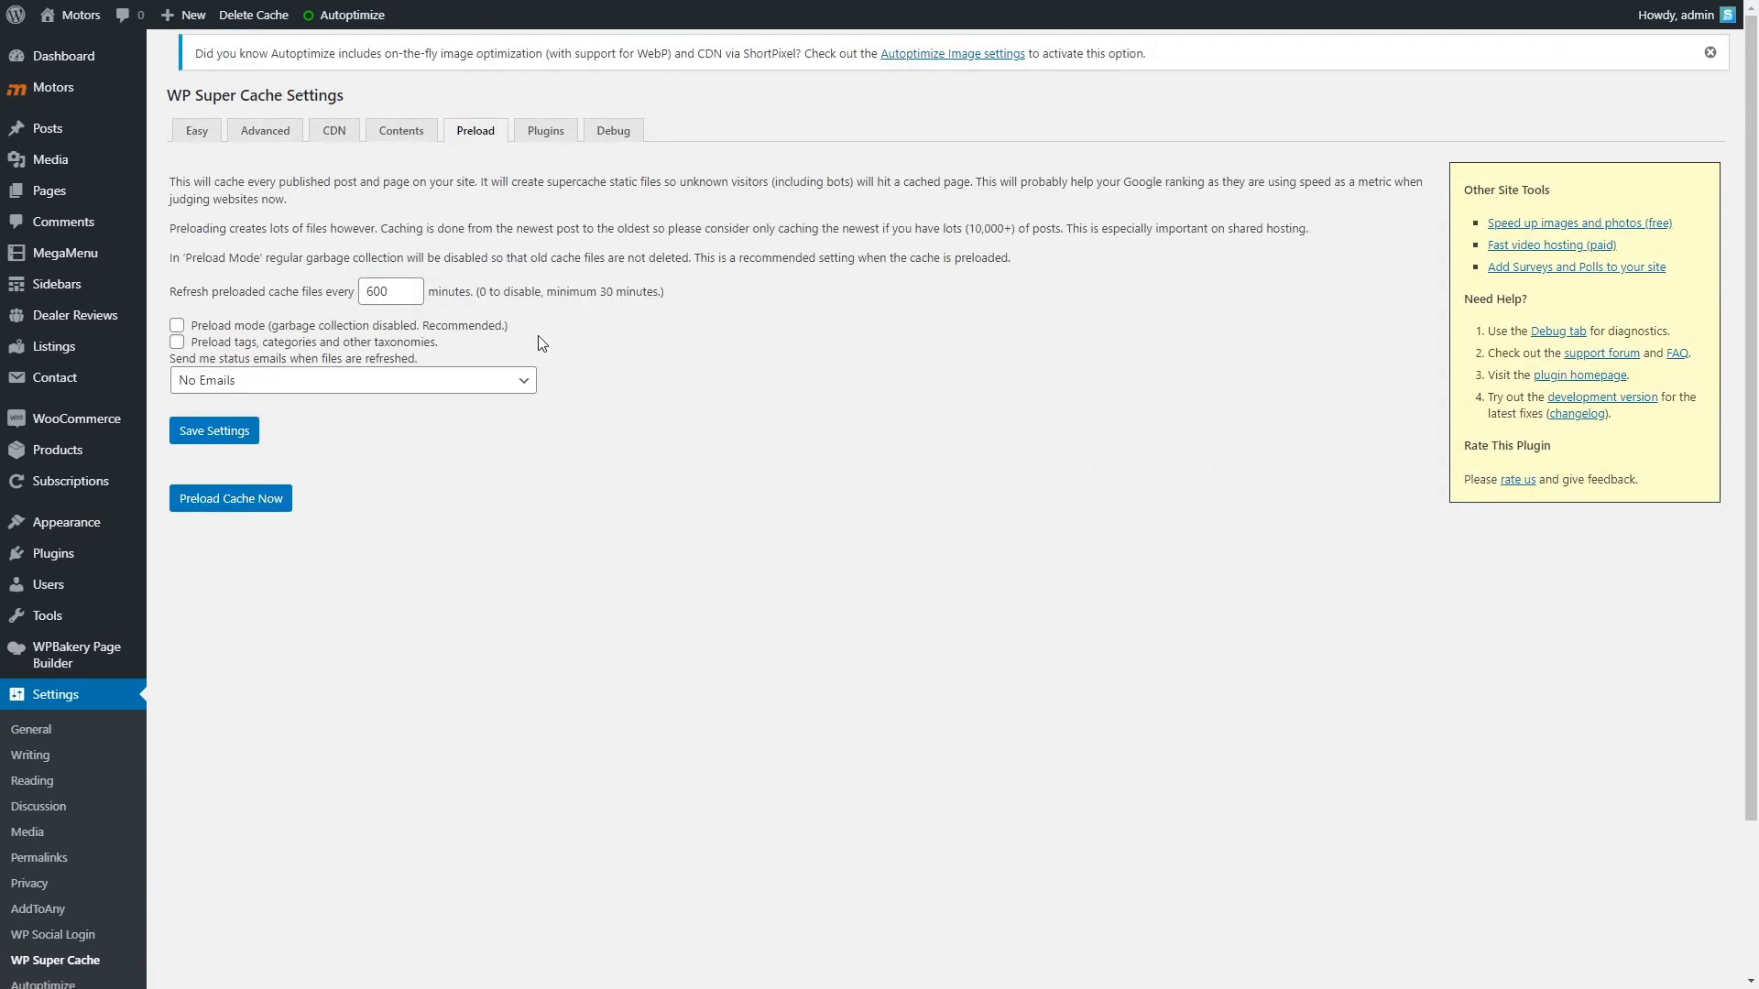
left_click(176, 327)
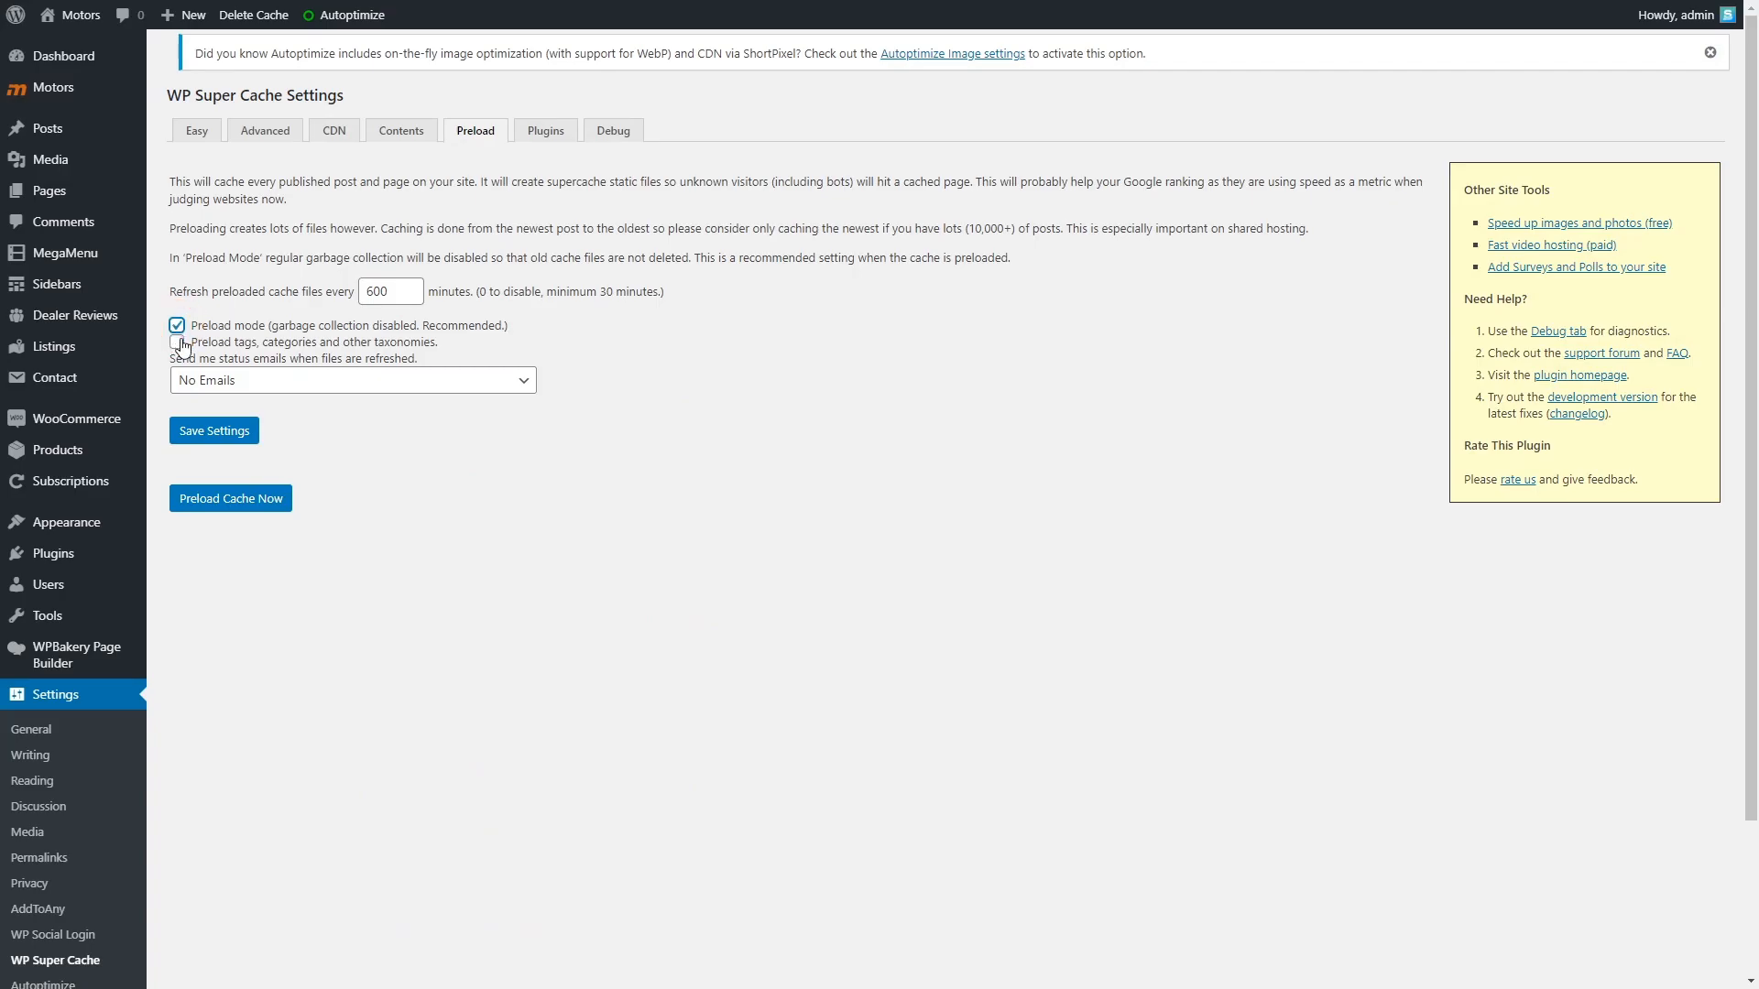
left_click(176, 343)
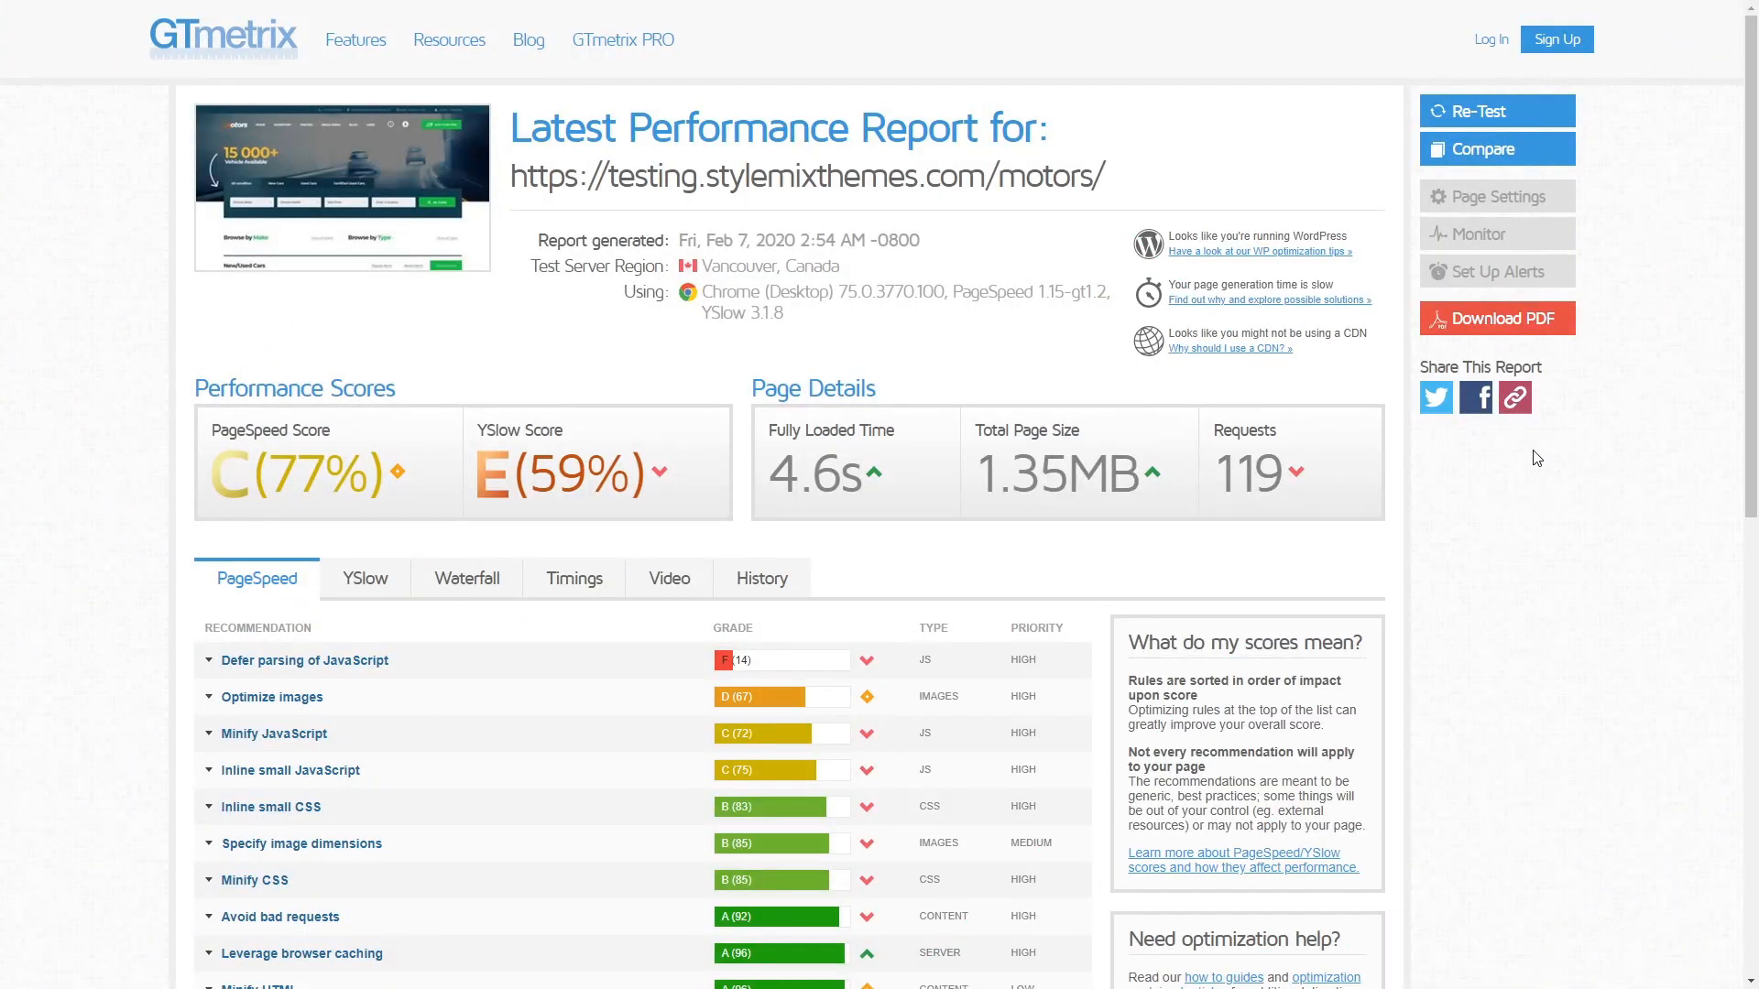
left_click(1495, 110)
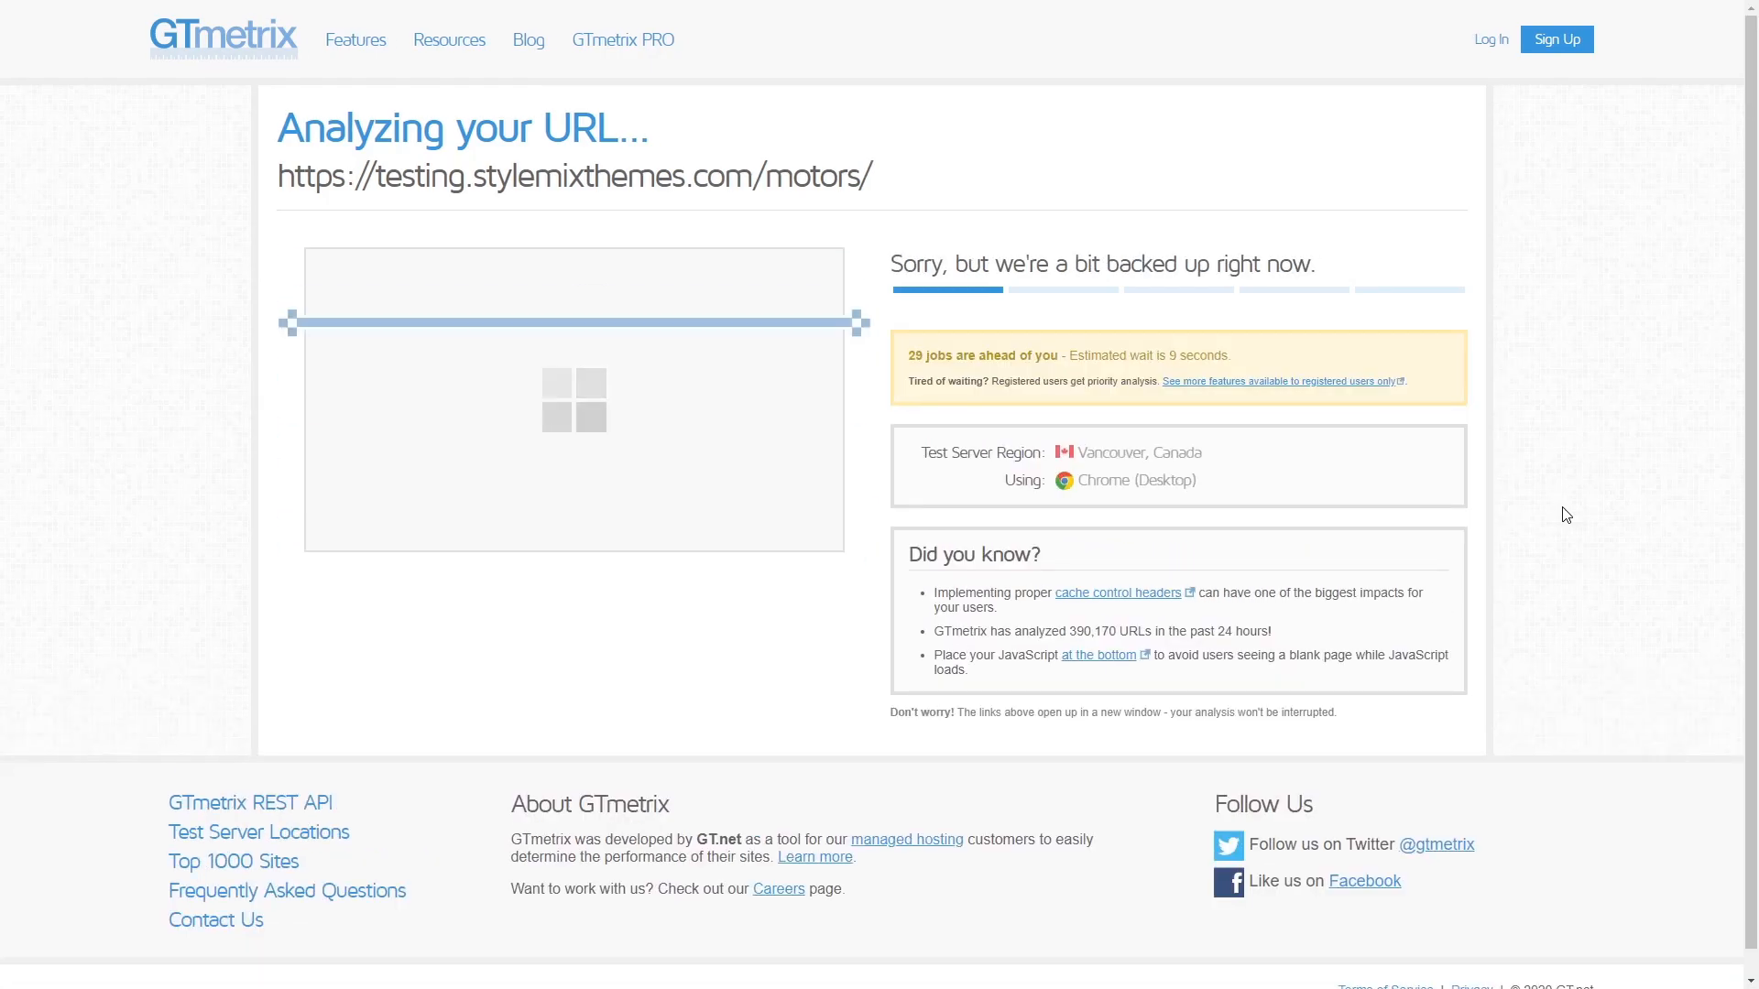